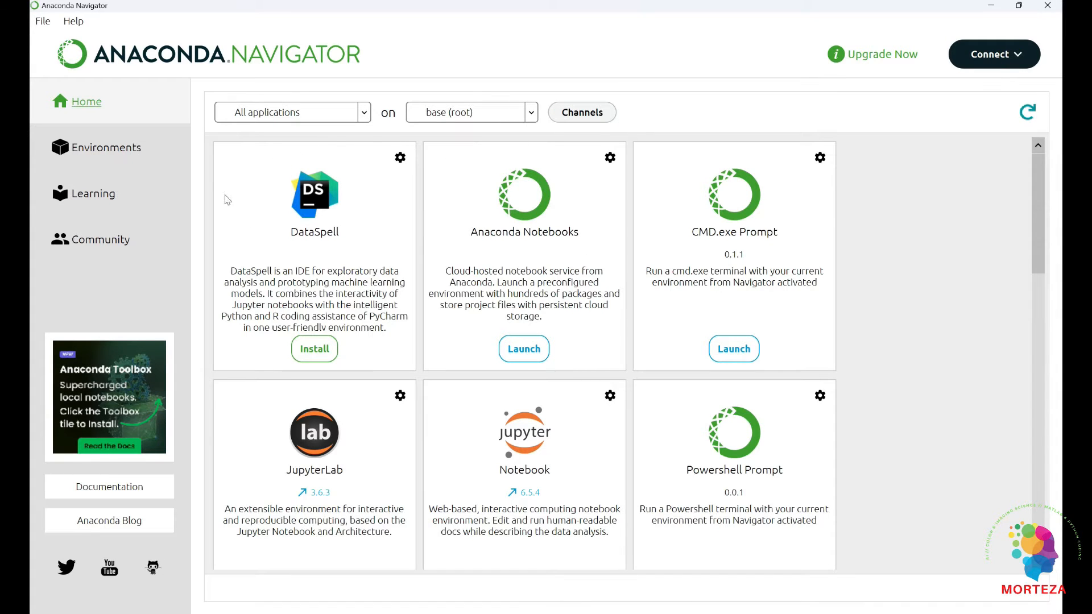
Fill in a new environment named PT with Python 3.11.8 in the Create dialog.
{"action": "left_click", "coordinate": [105, 147]}
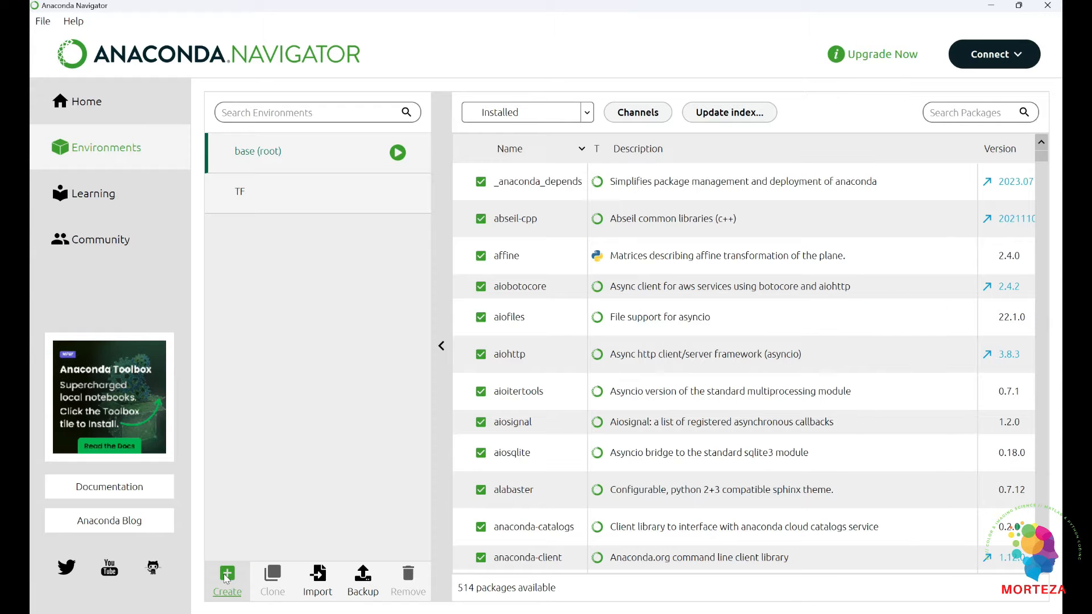
{"action": "left_click", "coordinate": [226, 574]}
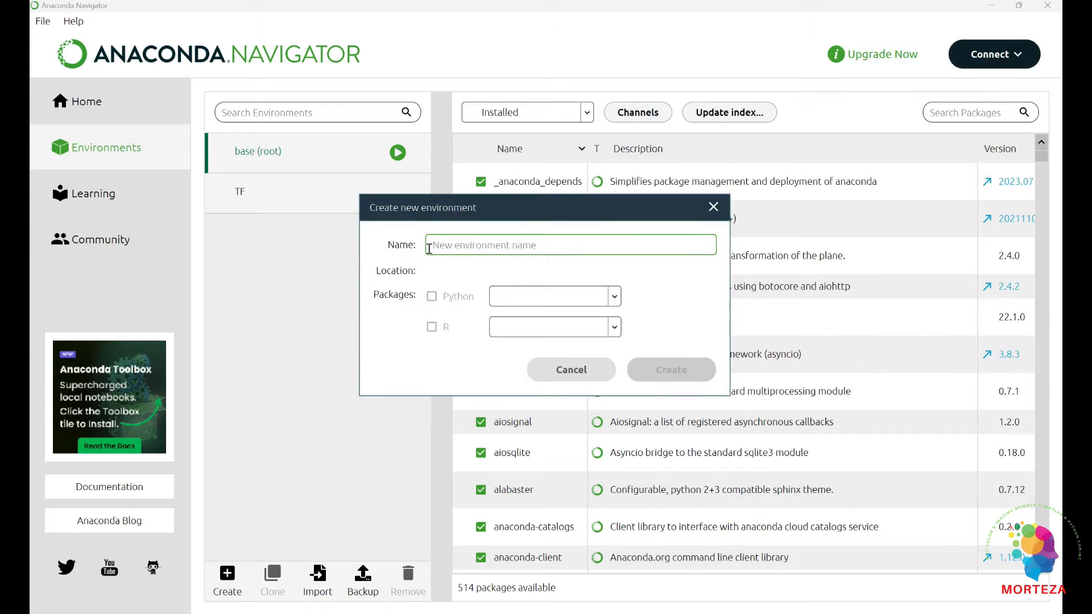
{"action": "type", "text": "TP"}
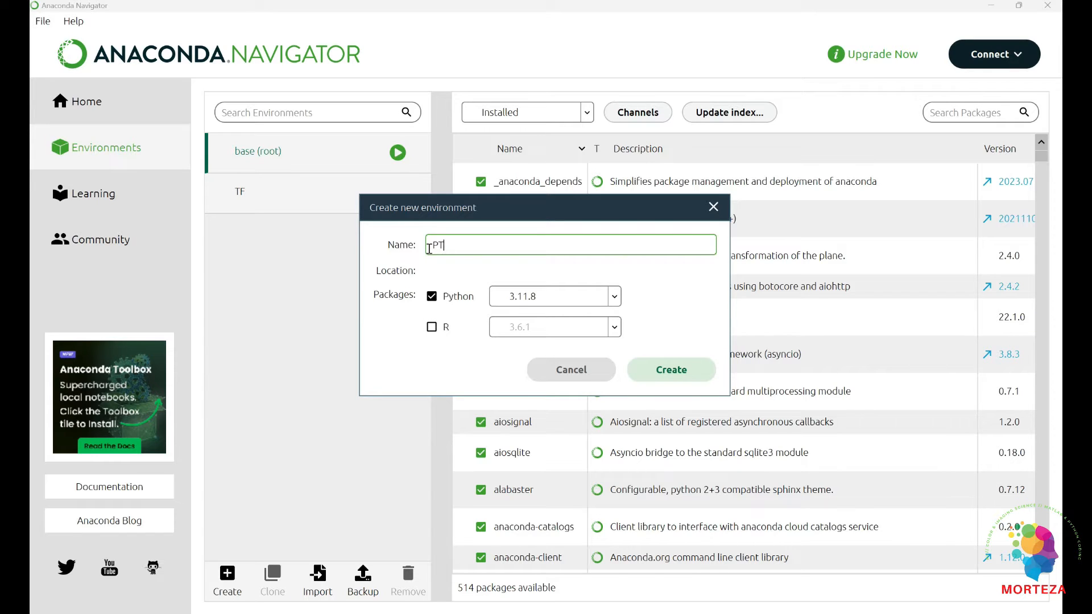
{"action": "left_click", "coordinate": [612, 296]}
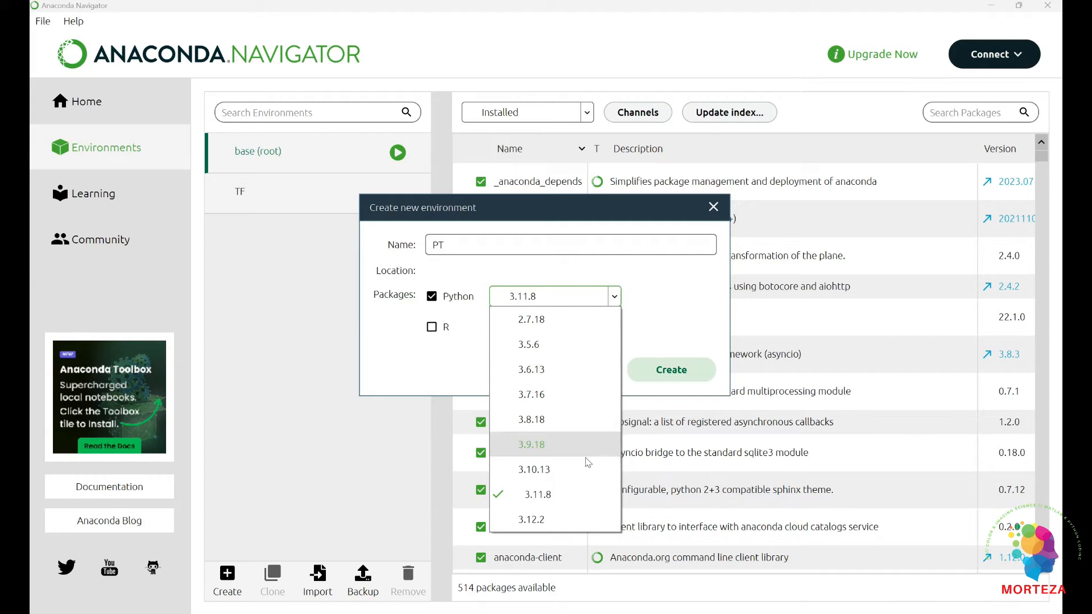
{"action": "mouse_move", "coordinate": [554, 520]}
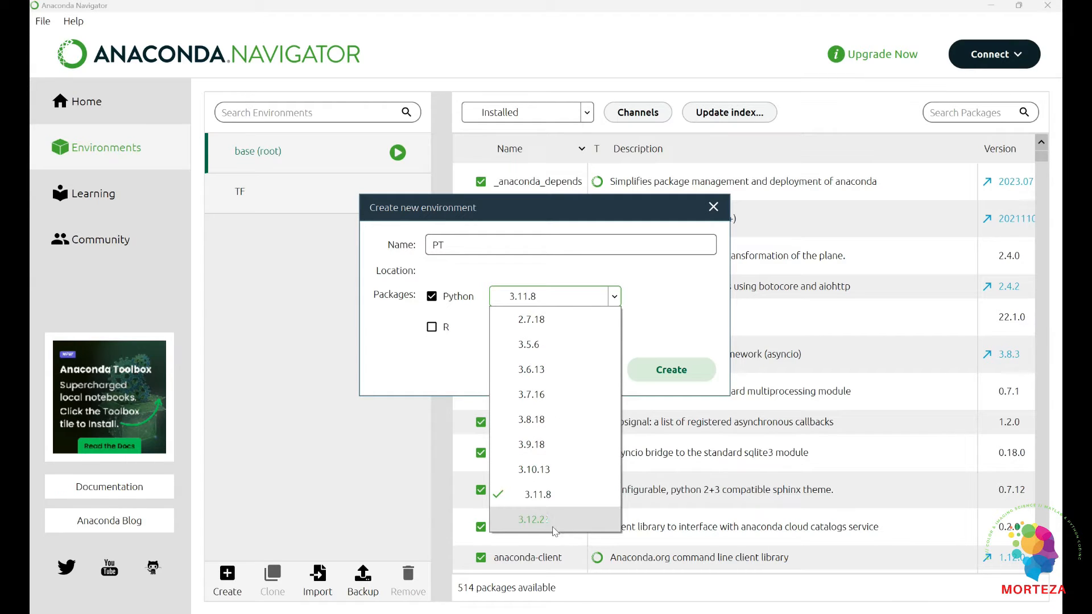
{"action": "mouse_move", "coordinate": [554, 393]}
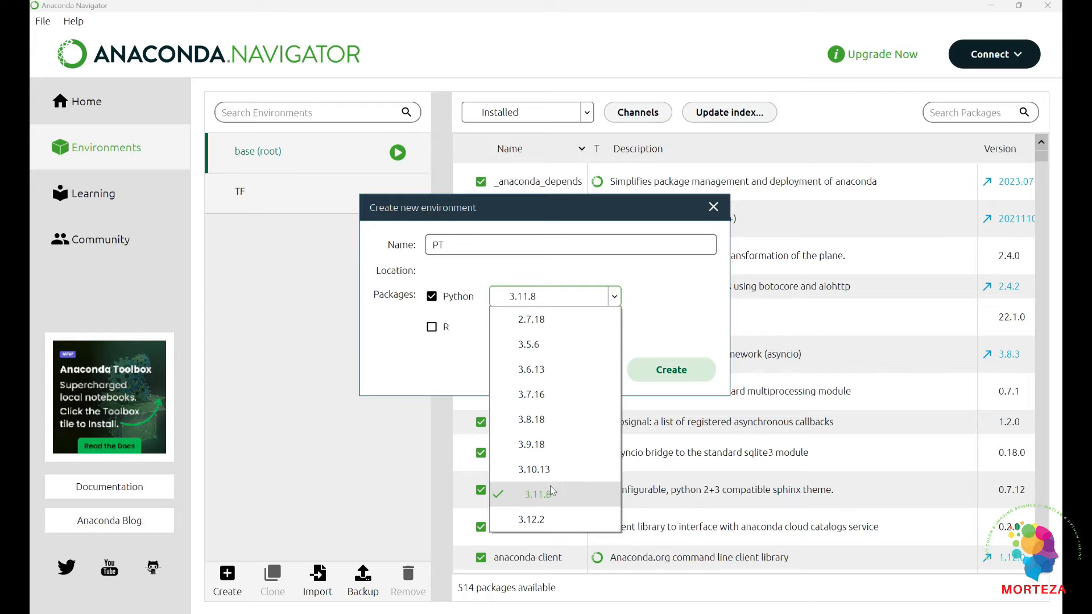
{"action": "left_click", "coordinate": [669, 368]}
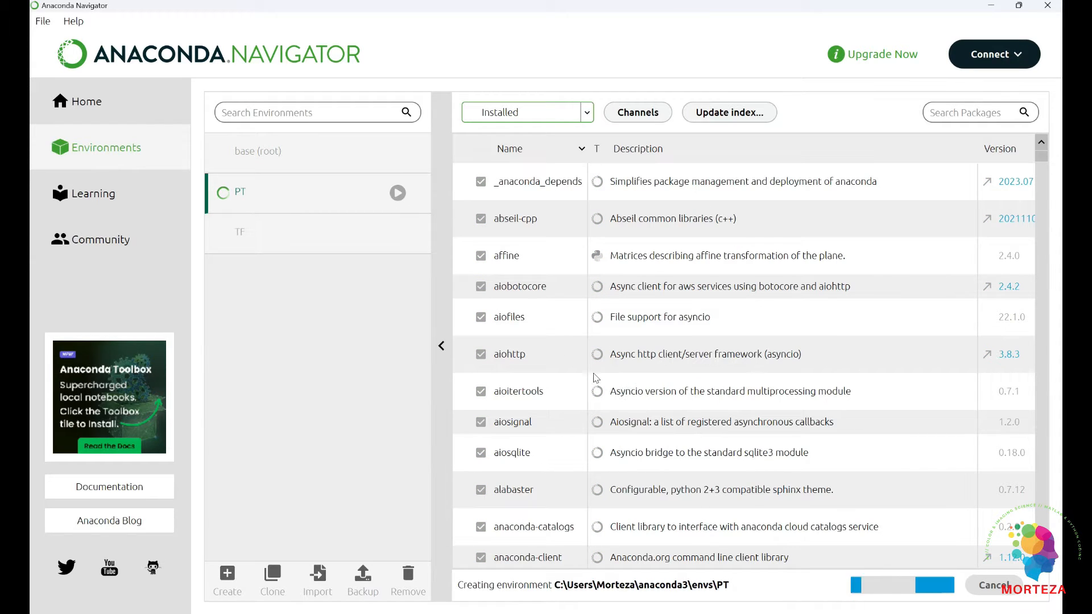
{"action": "mouse_move", "coordinate": [513, 368]}
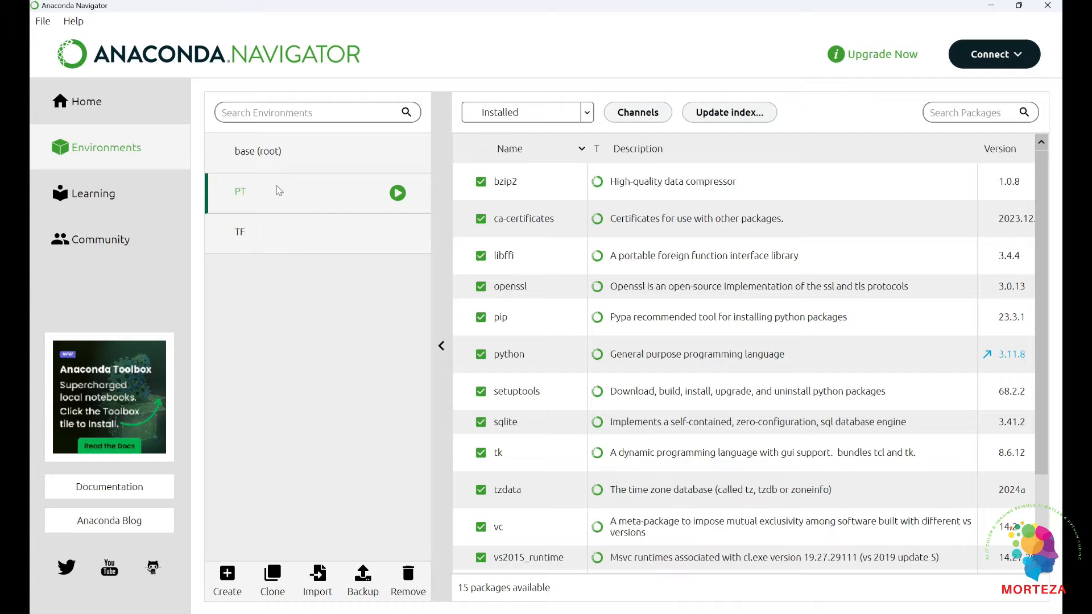
{"action": "mouse_move", "coordinate": [260, 198]}
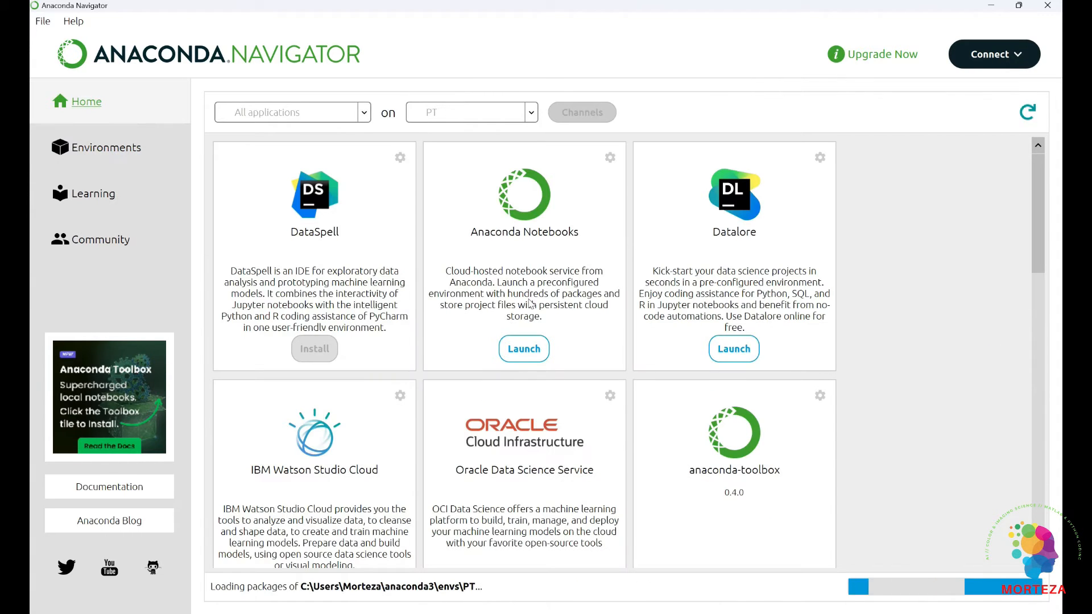
{"action": "mouse_move", "coordinate": [770, 293]}
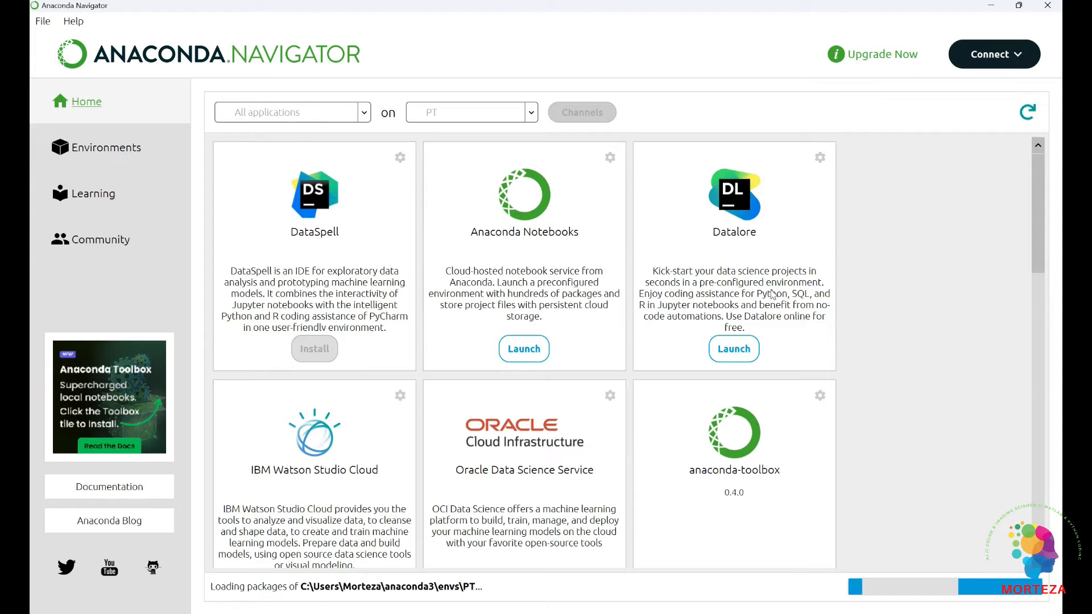
Install Spyder 5.5.1 into PT, then show PT's installed package list.
{"action": "scroll", "scroll_direction": "down", "scroll_amount": 3}
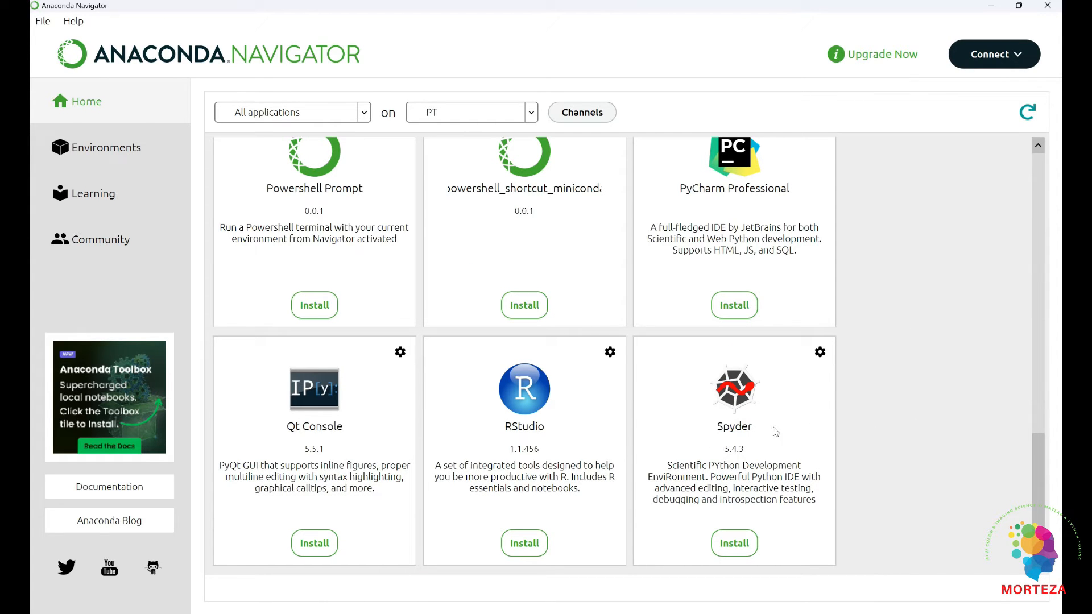
{"action": "left_click", "coordinate": [732, 543]}
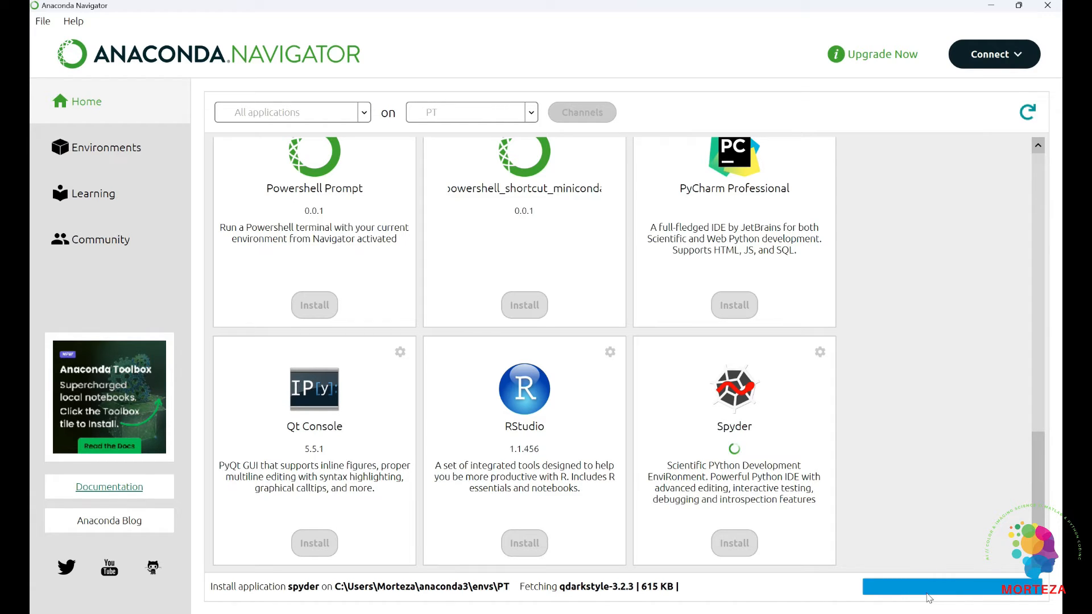
{"action": "mouse_move", "coordinate": [957, 601]}
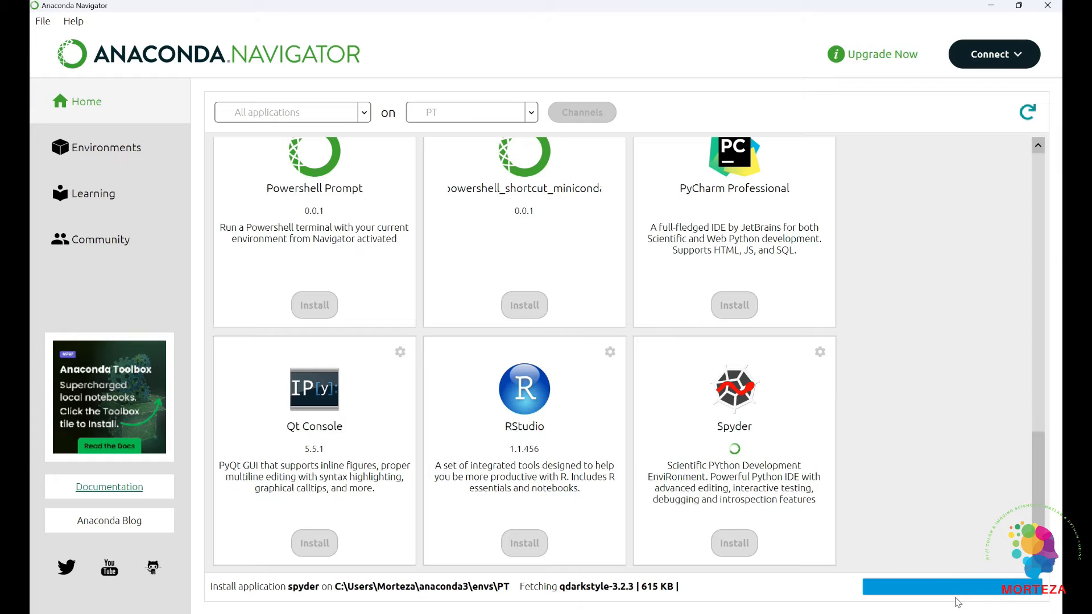
{"action": "scroll", "scroll_direction": "down", "scroll_amount": 3}
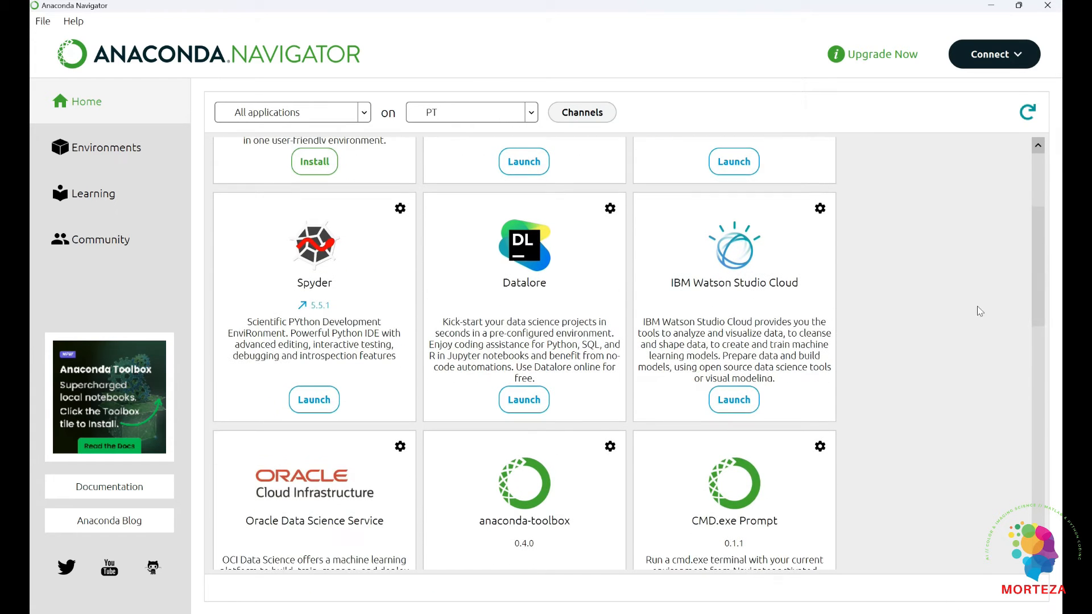
{"action": "mouse_move", "coordinate": [167, 189]}
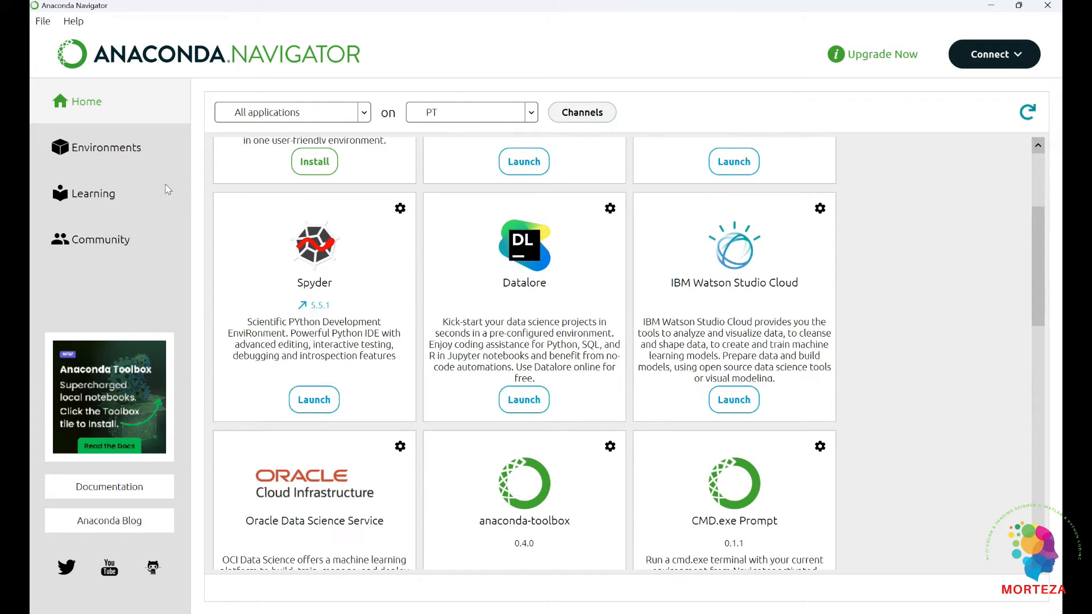
{"action": "left_click", "coordinate": [106, 146]}
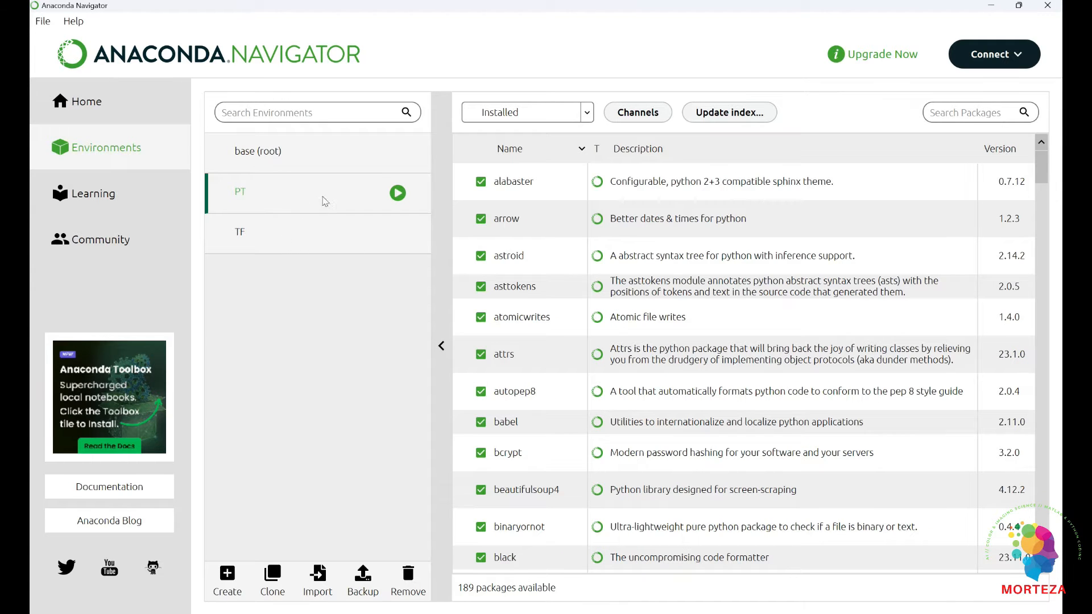
{"action": "mouse_move", "coordinate": [356, 187]}
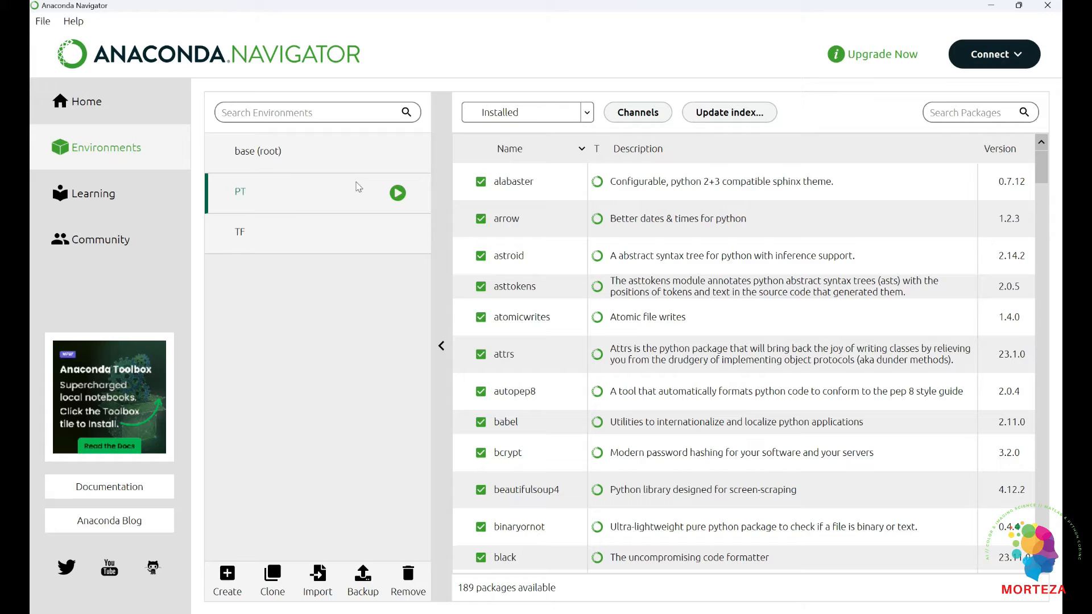
Filter to Not installed, search 'pytorch', mark pytorch 2.2.0 and apply the installation.
{"action": "left_click", "coordinate": [527, 113]}
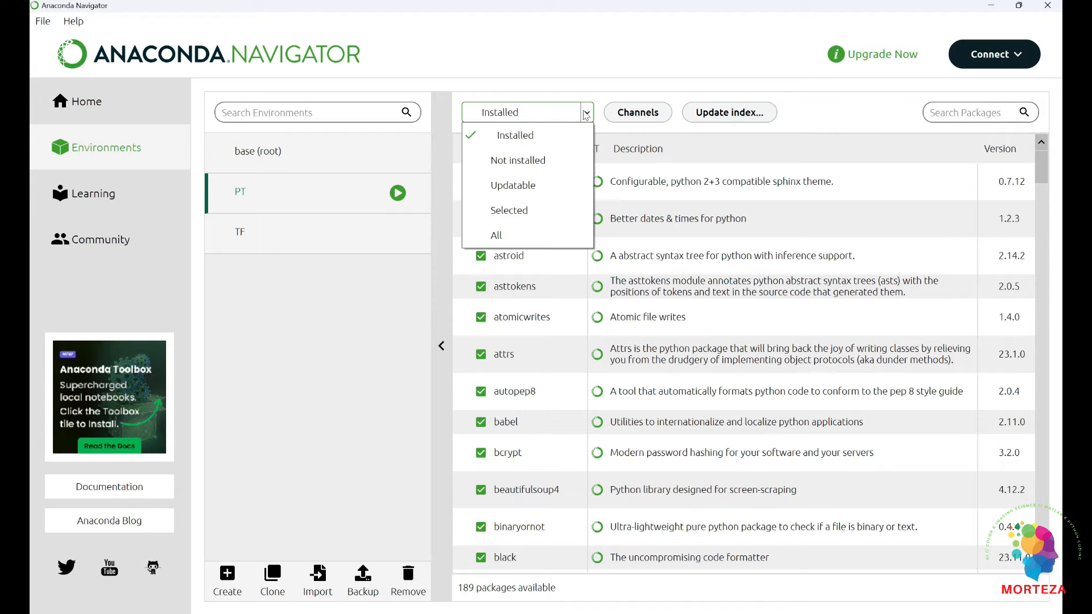
{"action": "left_click", "coordinate": [519, 160]}
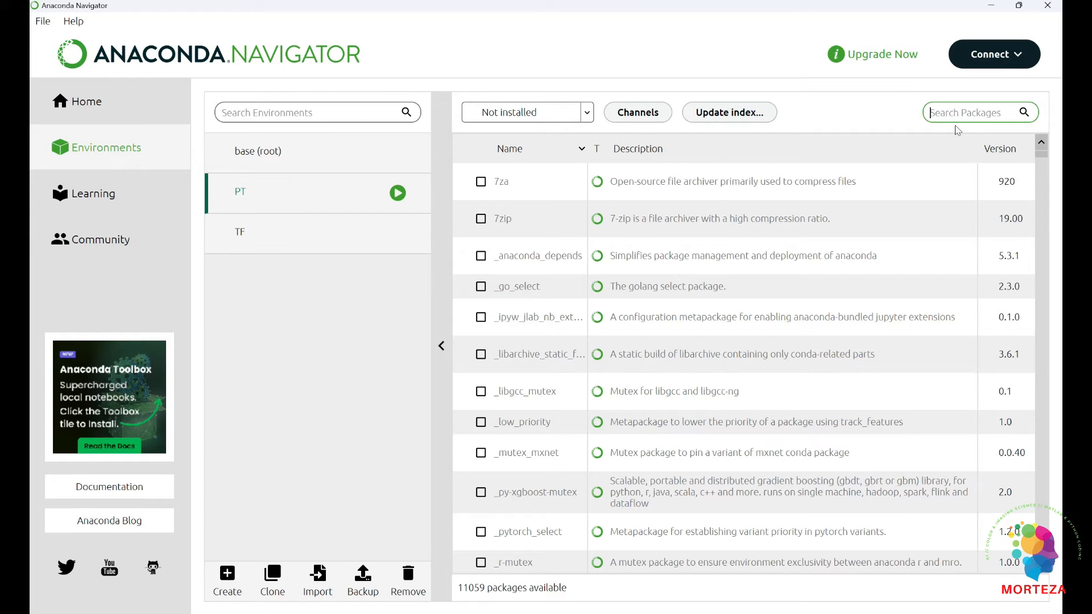
{"action": "type", "text": "pytorch"}
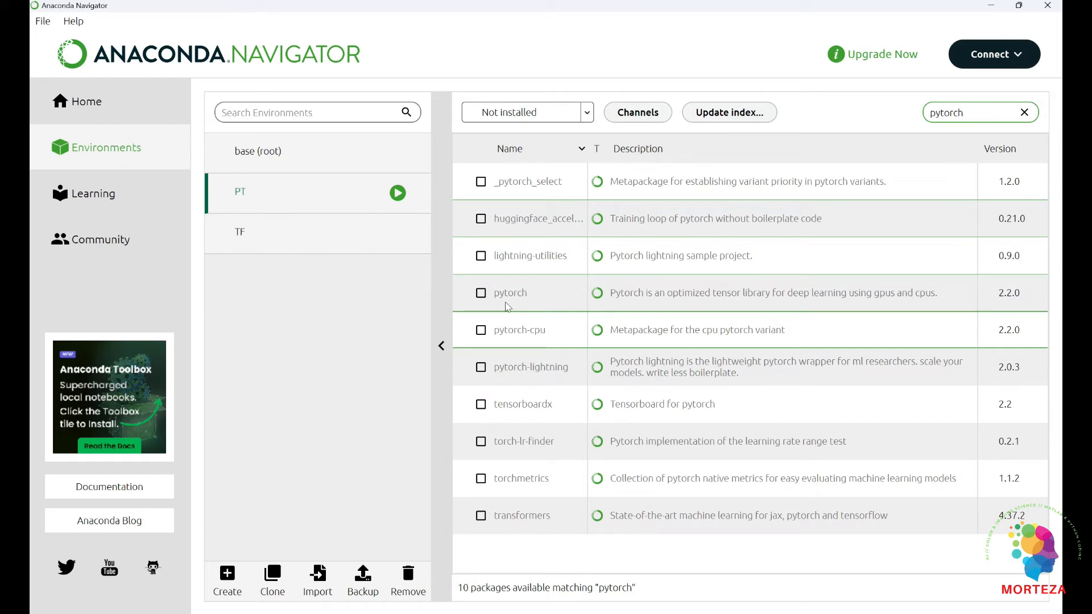
{"action": "left_click", "coordinate": [480, 292]}
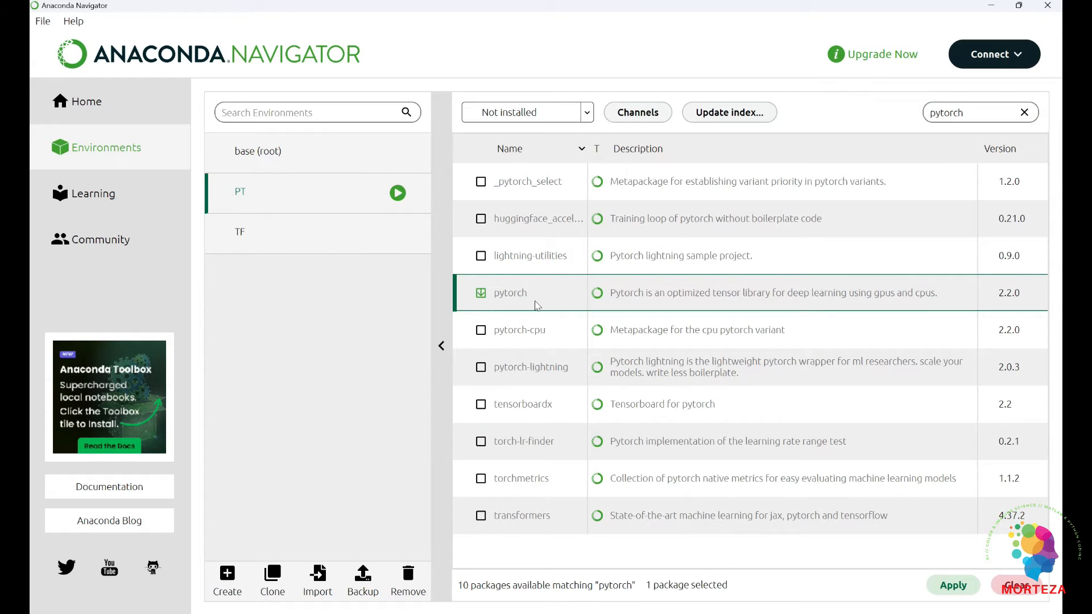
{"action": "mouse_move", "coordinate": [699, 300]}
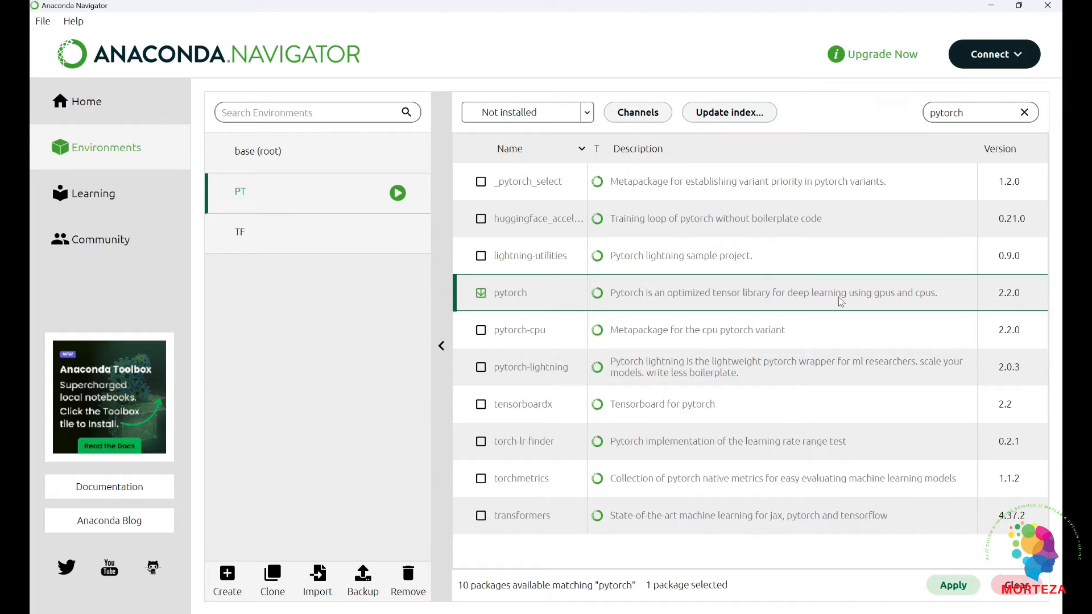
{"action": "mouse_move", "coordinate": [739, 292]}
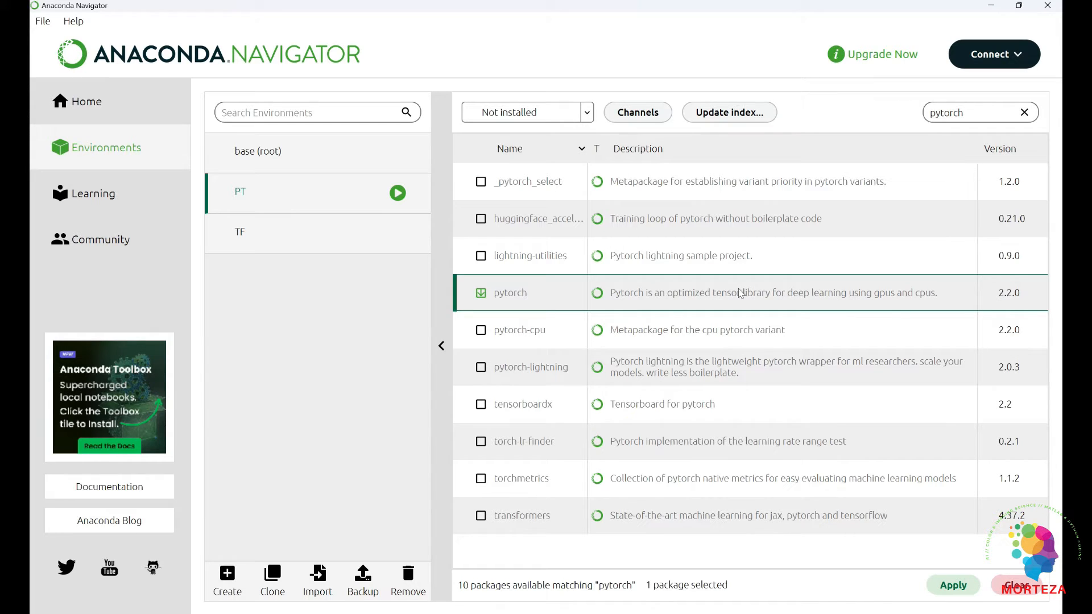
{"action": "mouse_move", "coordinate": [510, 284]}
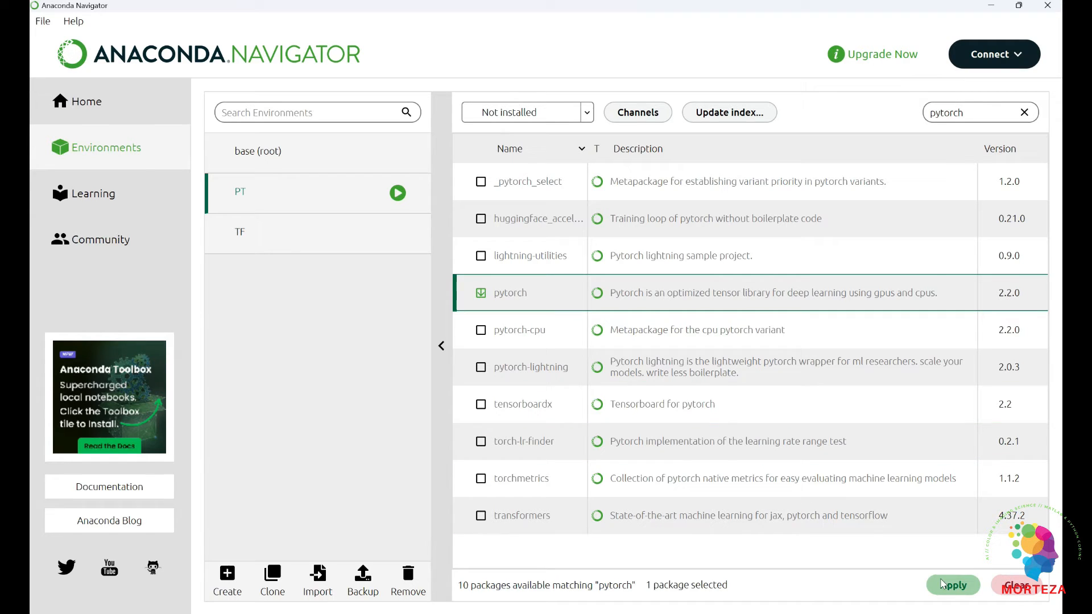
{"action": "left_click", "coordinate": [951, 585]}
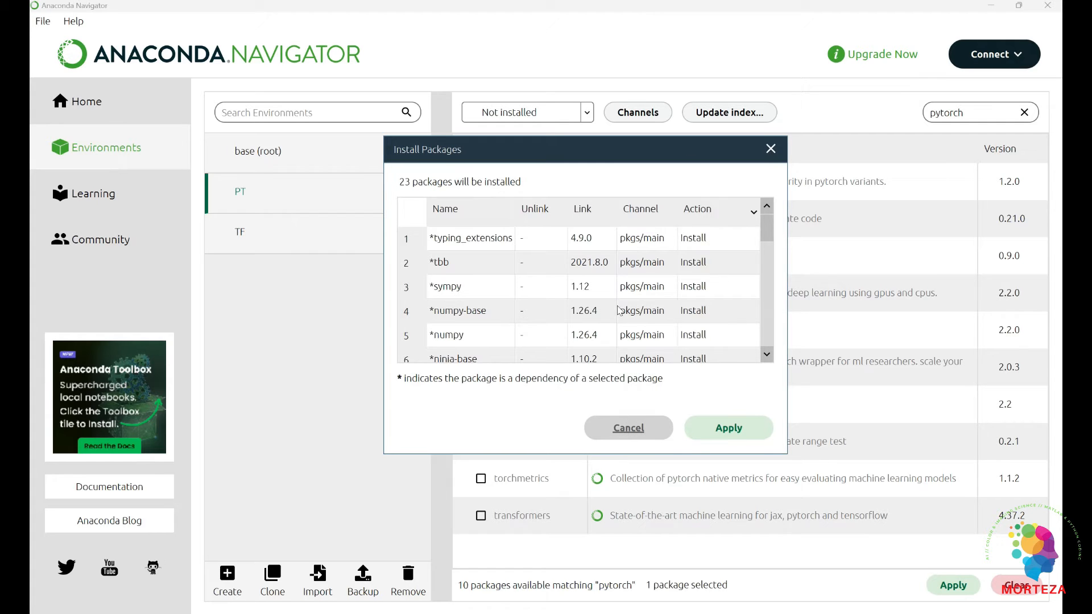
{"action": "mouse_move", "coordinate": [567, 316]}
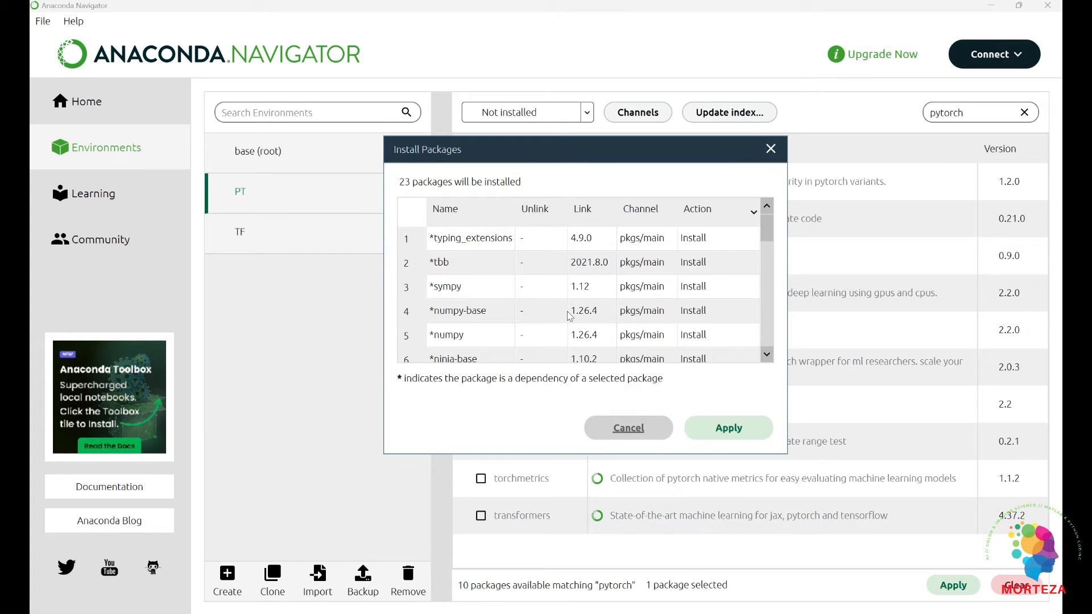
Confirm installing the 23 pytorch packages into PT and return to Home.
{"action": "left_click", "coordinate": [728, 428]}
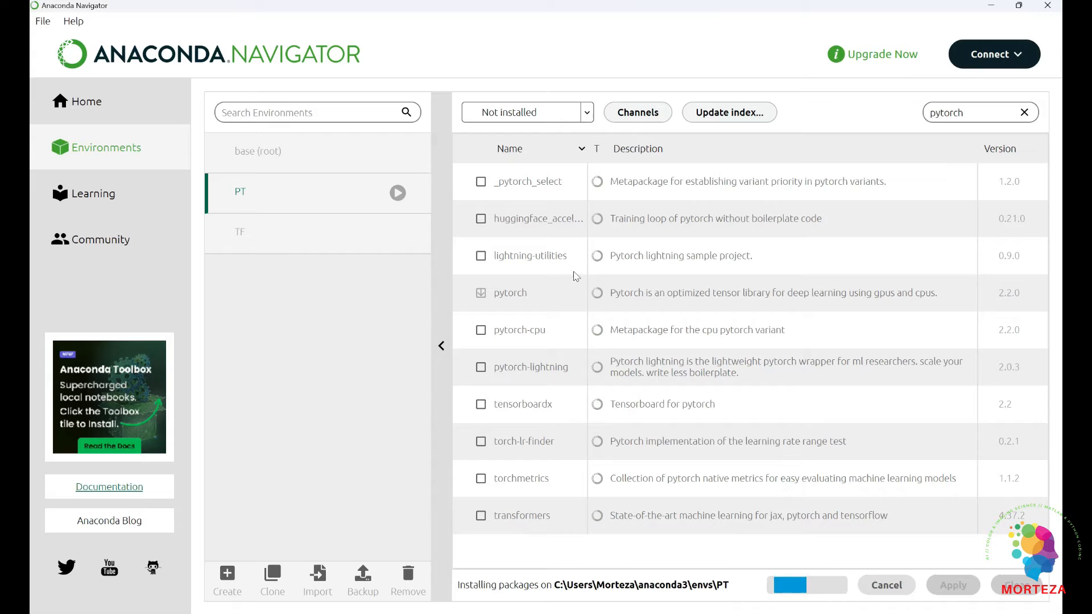
{"action": "mouse_move", "coordinate": [622, 358]}
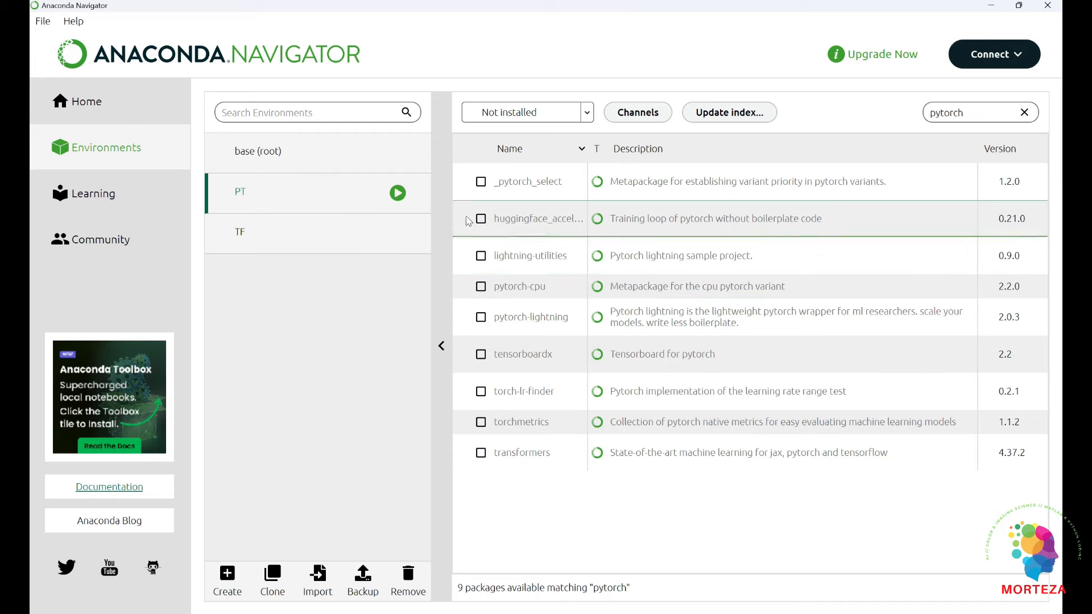
{"action": "left_click", "coordinate": [86, 101]}
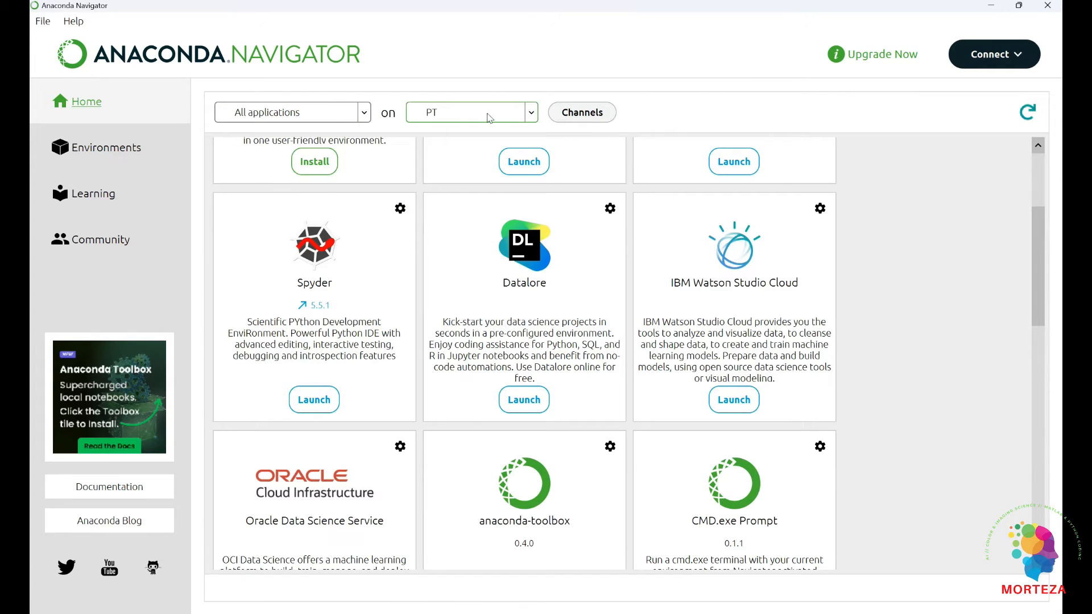
Refresh the environment selector via base (root) back to PT and launch Spyder.
{"action": "left_click", "coordinate": [470, 113]}
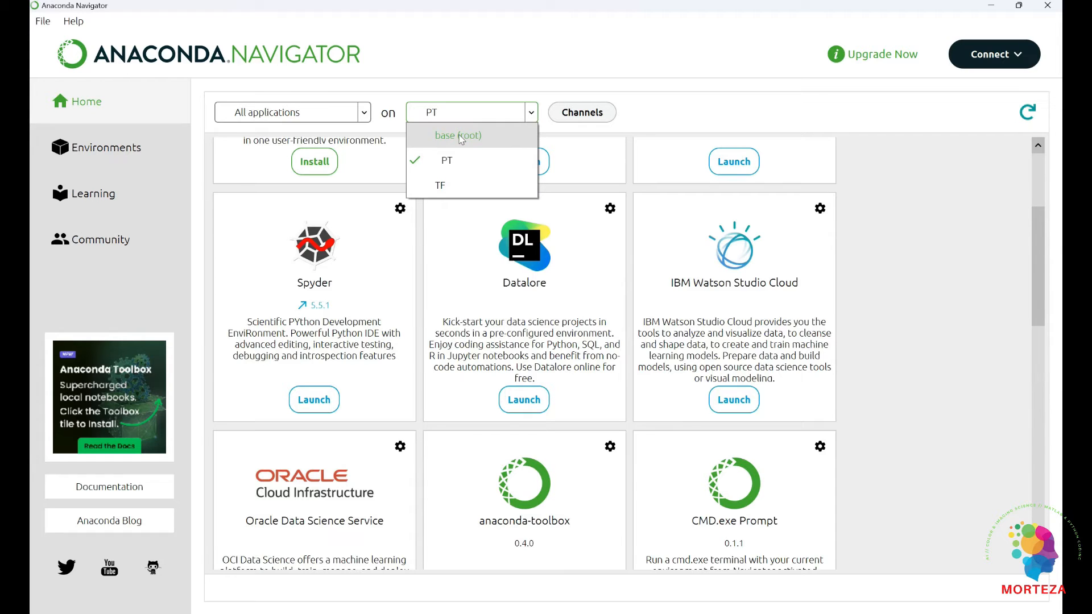
{"action": "left_click", "coordinate": [457, 135]}
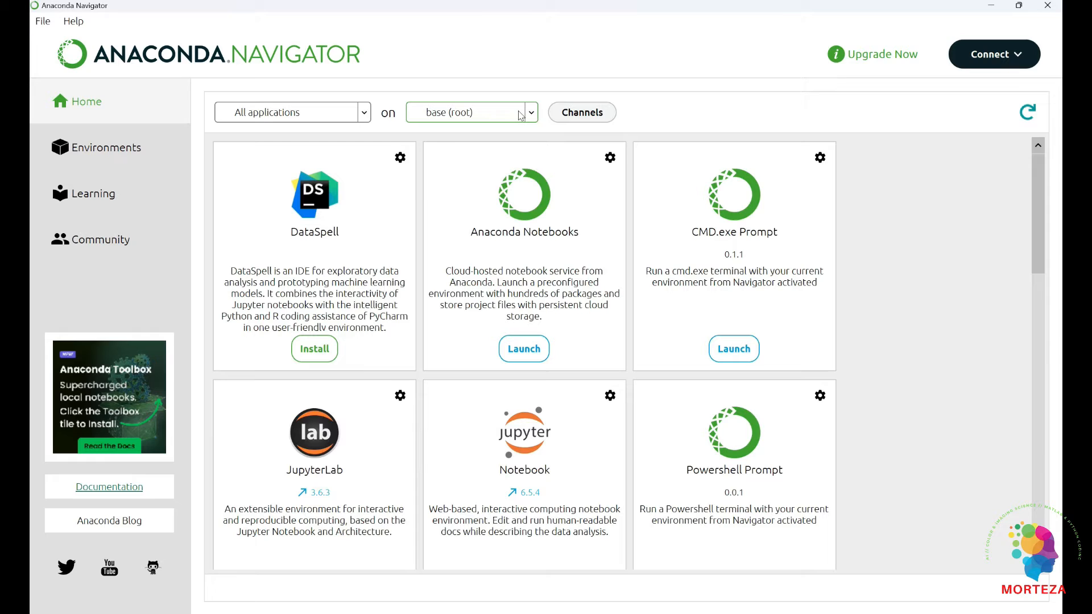
{"action": "left_click", "coordinate": [470, 112]}
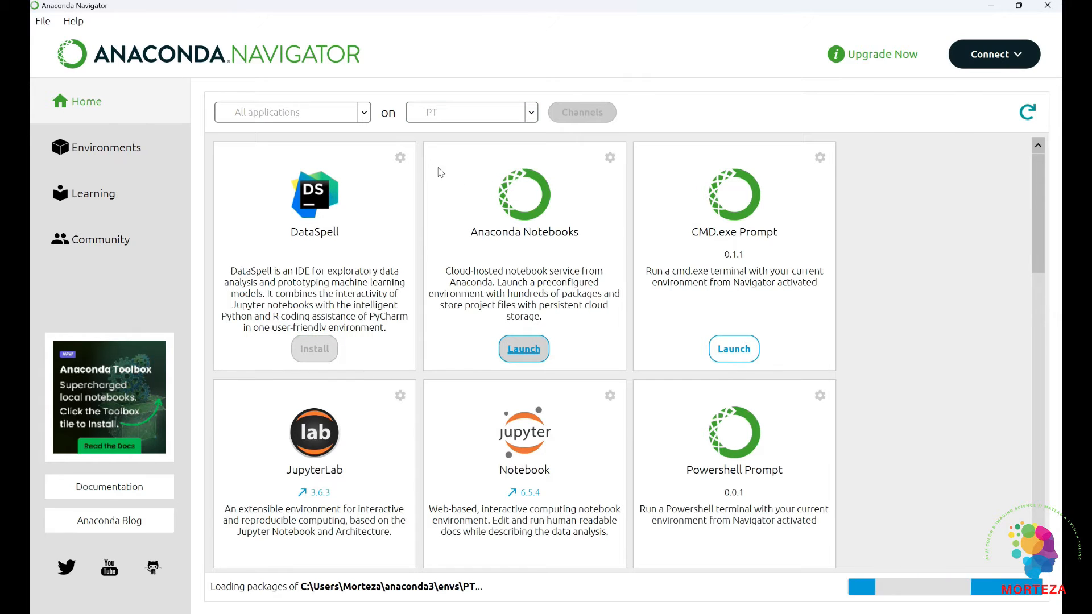
{"action": "mouse_move", "coordinate": [550, 235]}
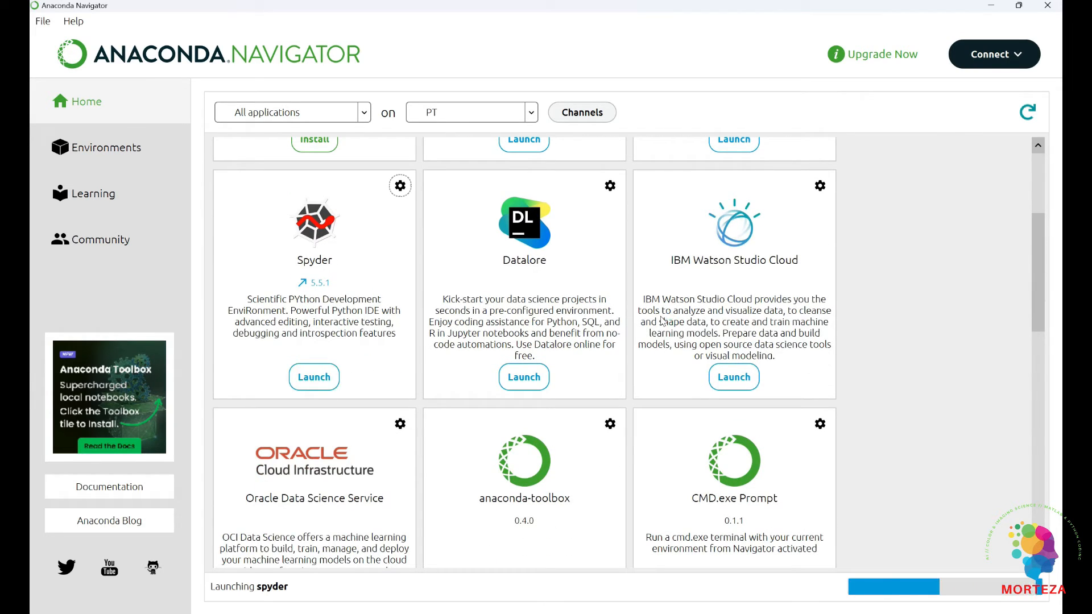
{"action": "left_click", "coordinate": [314, 377]}
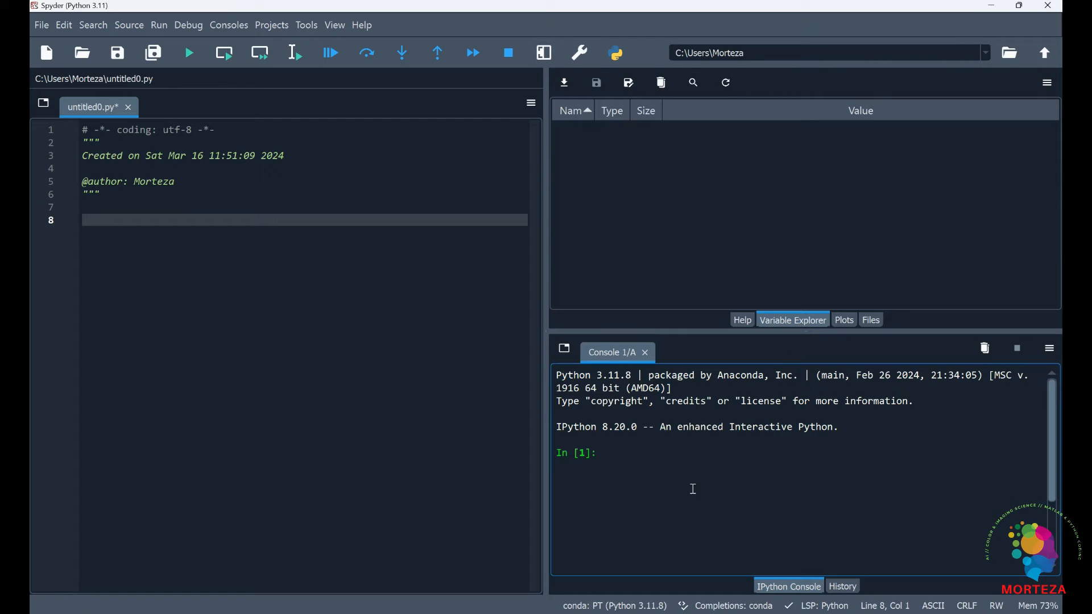
Run 'import torch' in the Spyder console.
{"action": "type", "text": "import to"}
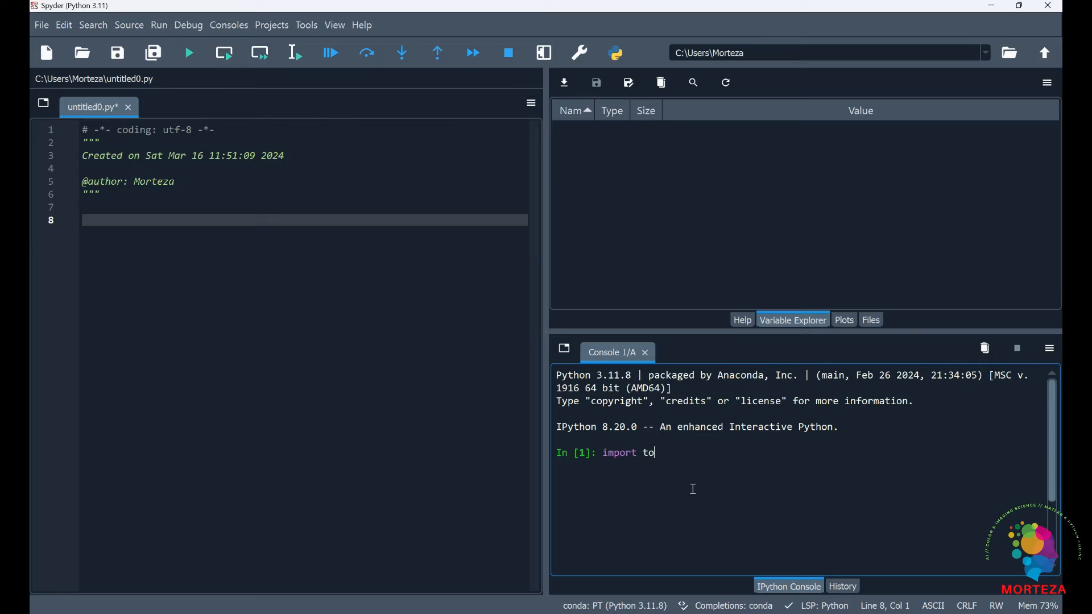
{"action": "type", "text": "rch"}
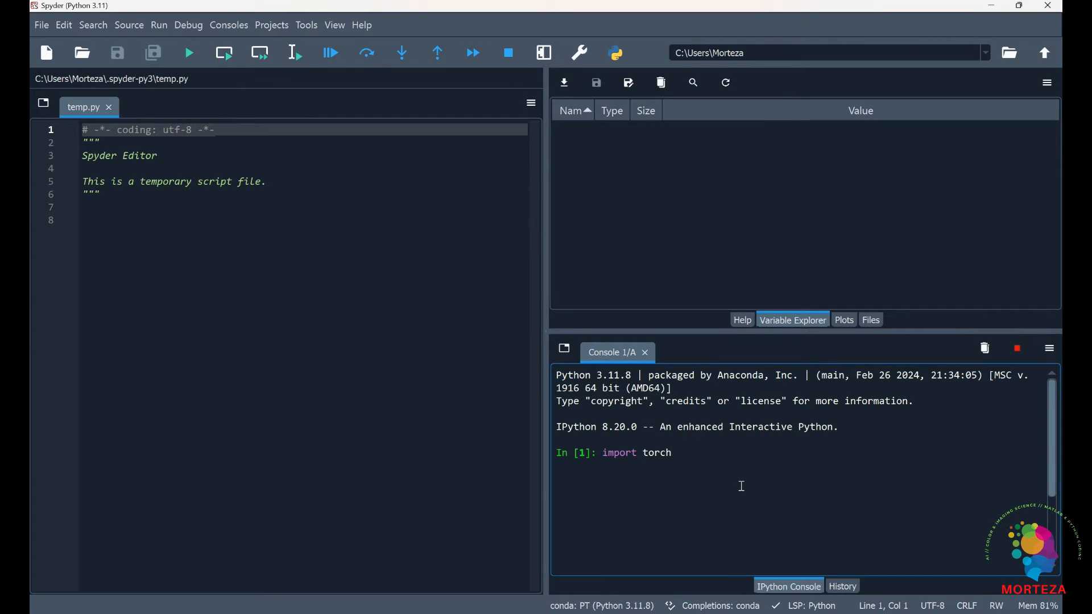
{"action": "left_click", "coordinate": [46, 53]}
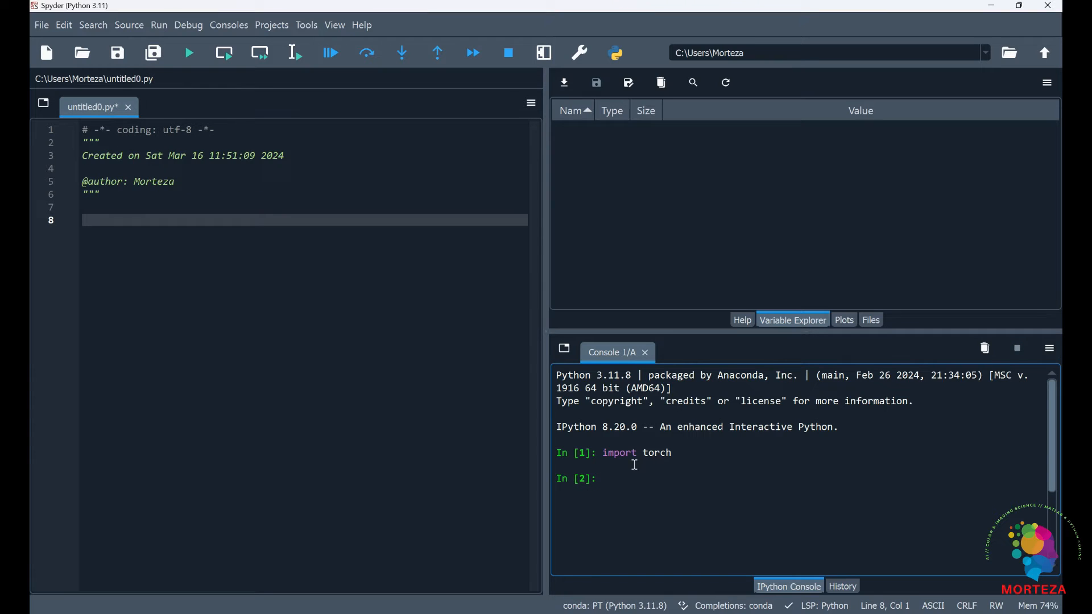
{"action": "mouse_move", "coordinate": [655, 460]}
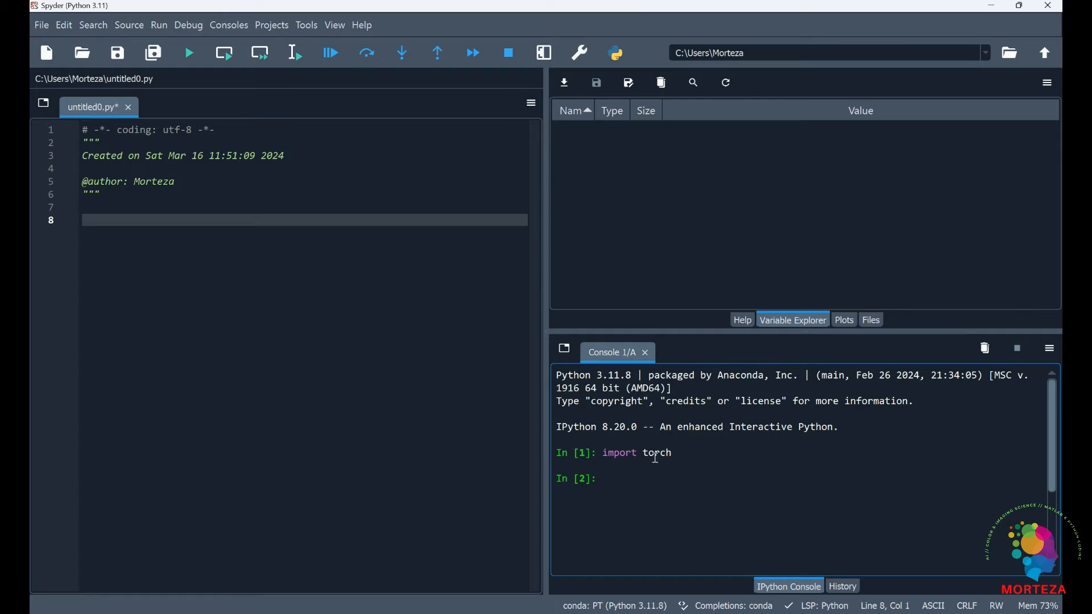
{"action": "mouse_move", "coordinate": [640, 493]}
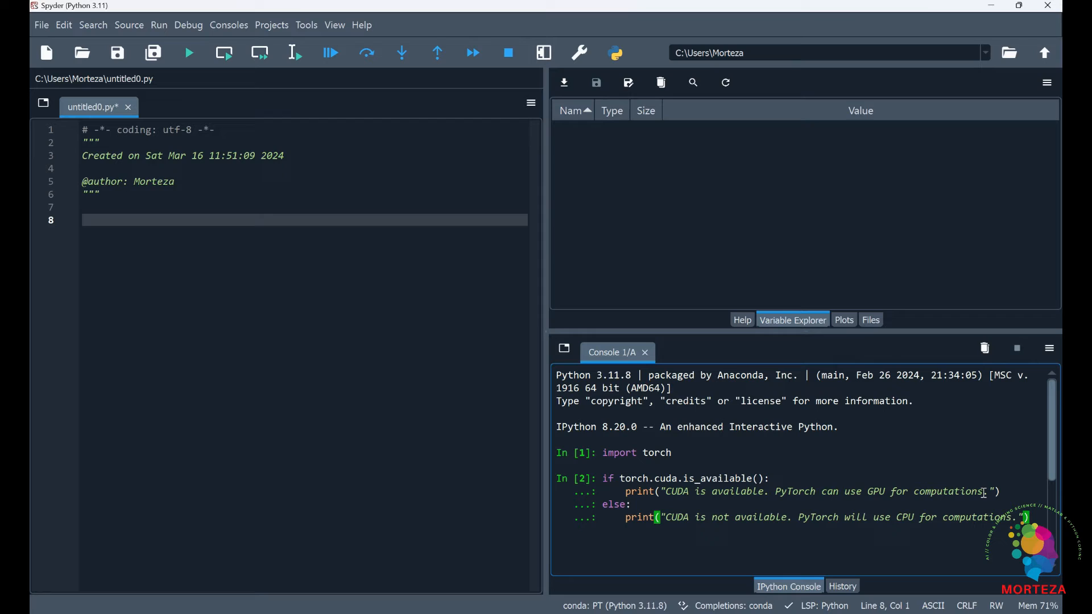
{"action": "mouse_move", "coordinate": [667, 527]}
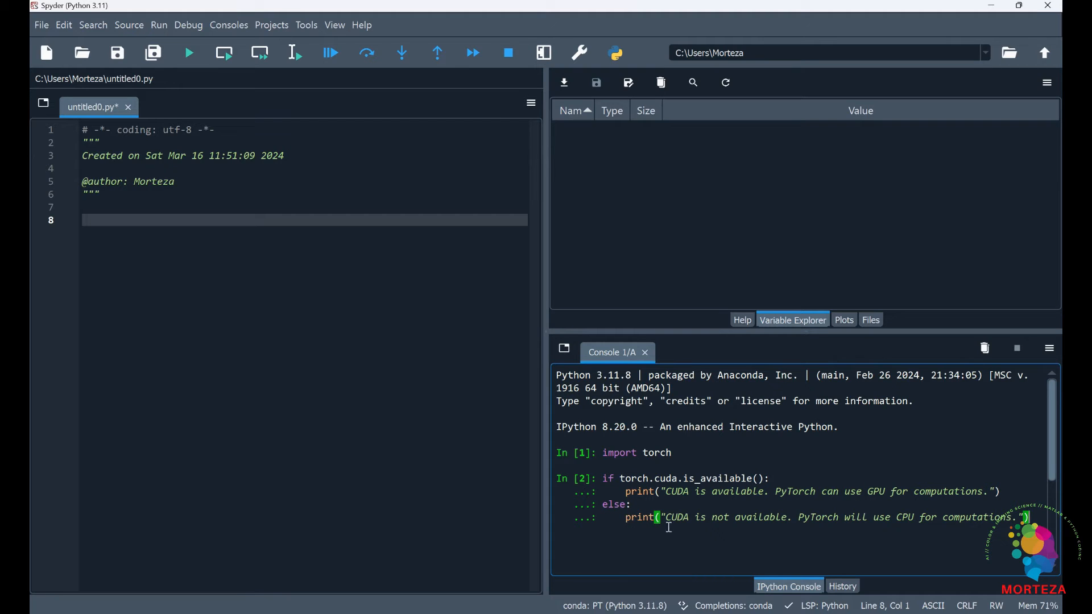
{"action": "mouse_move", "coordinate": [848, 522]}
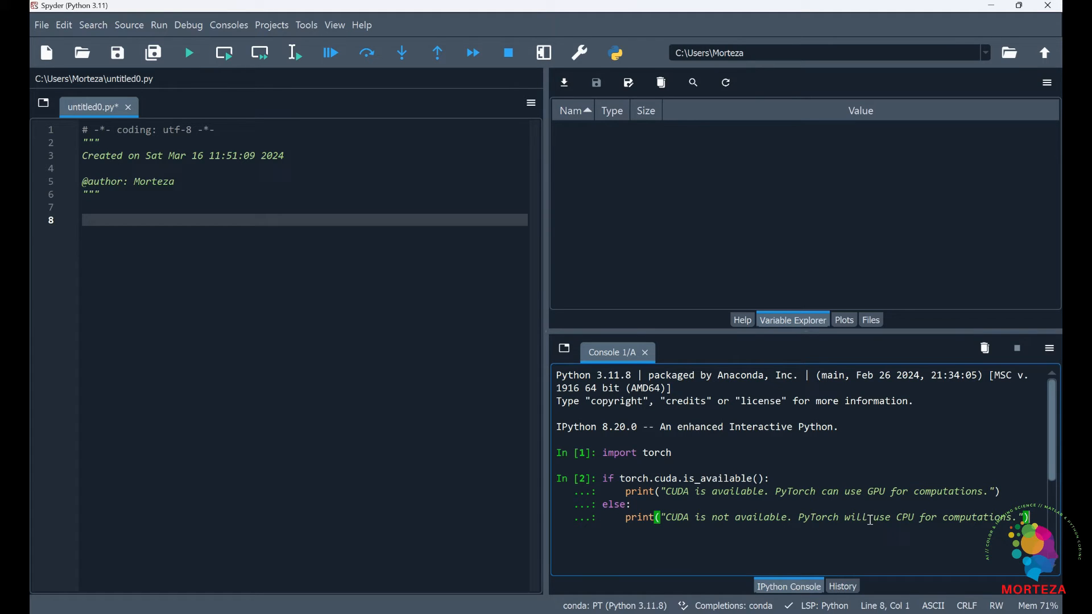
Run the torch.cuda.is_available() check printing GPU or CPU messages.
{"action": "key", "text": "enter"}
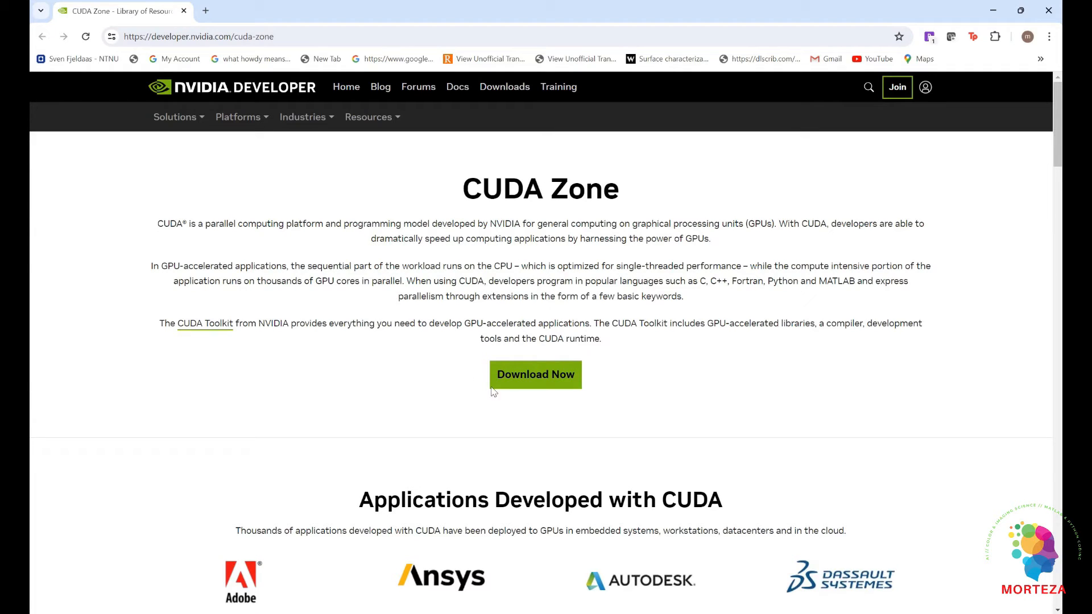
Select the CUDA Toolkit 12.4 installer for Windows 11 x86_64, exe (local).
{"action": "left_click", "coordinate": [536, 374]}
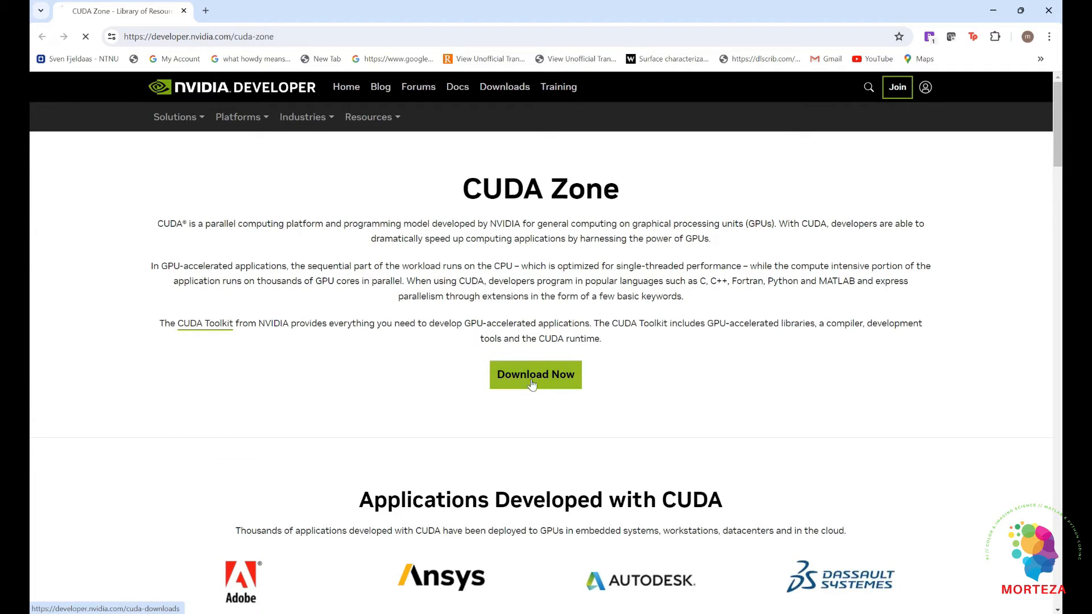
{"action": "left_click", "coordinate": [535, 374]}
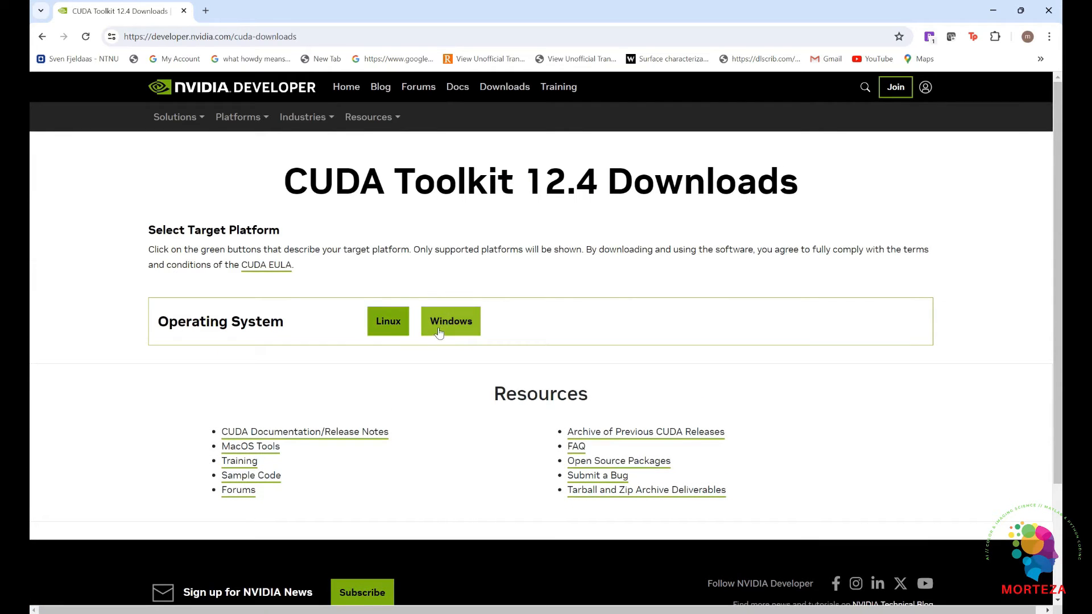
{"action": "left_click", "coordinate": [450, 320]}
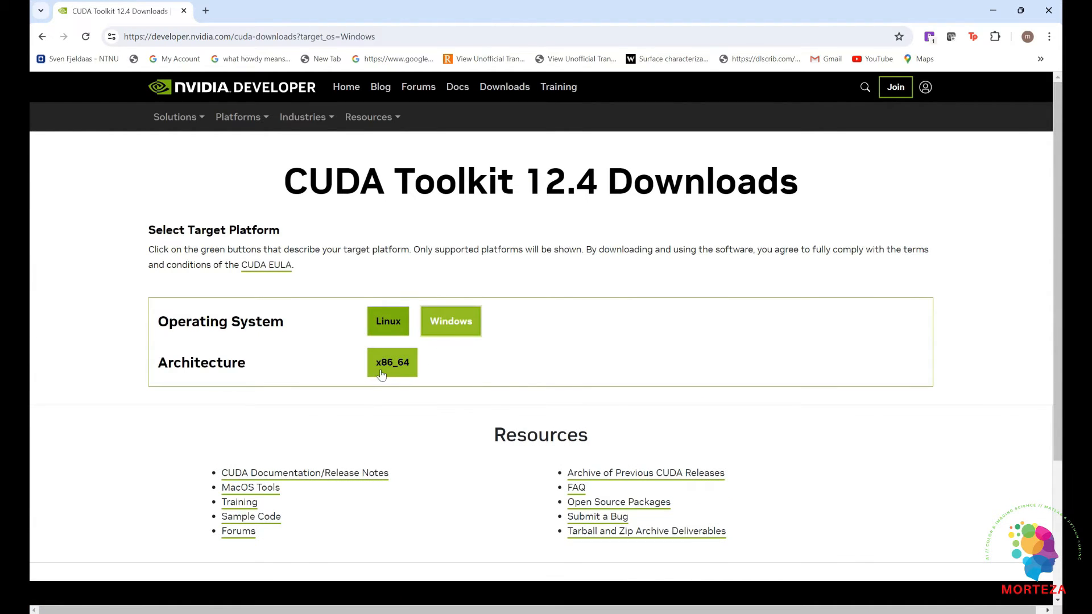
{"action": "left_click", "coordinate": [393, 361]}
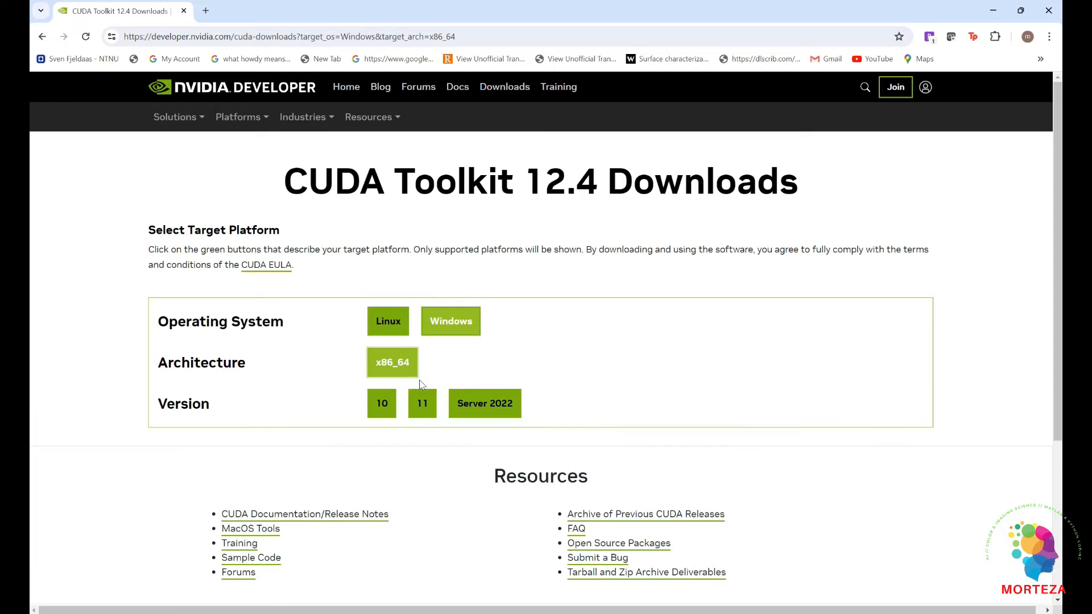
{"action": "left_click", "coordinate": [422, 402]}
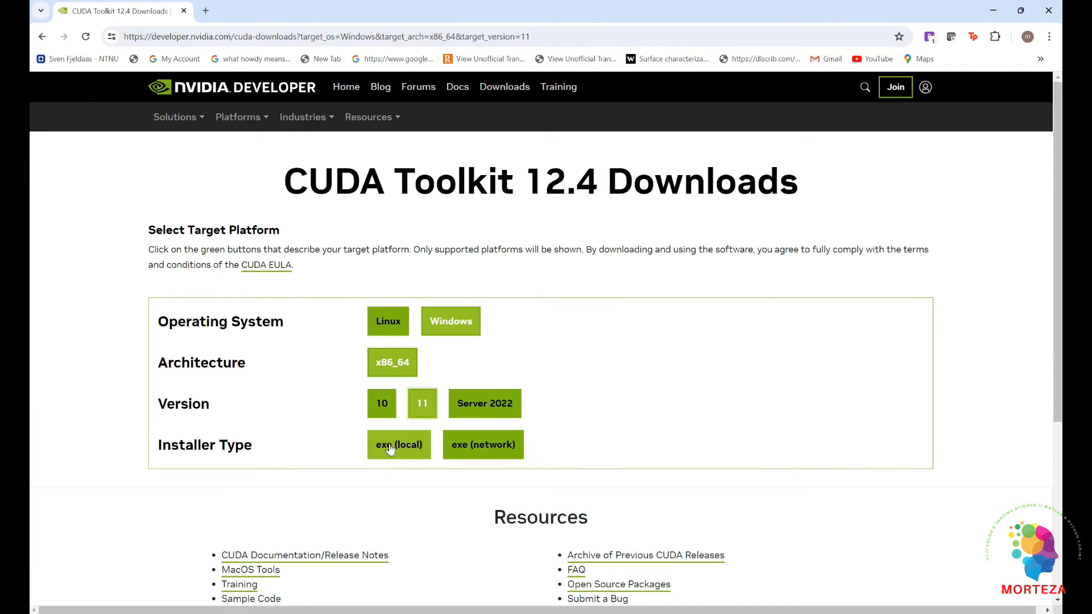
{"action": "mouse_move", "coordinate": [394, 448]}
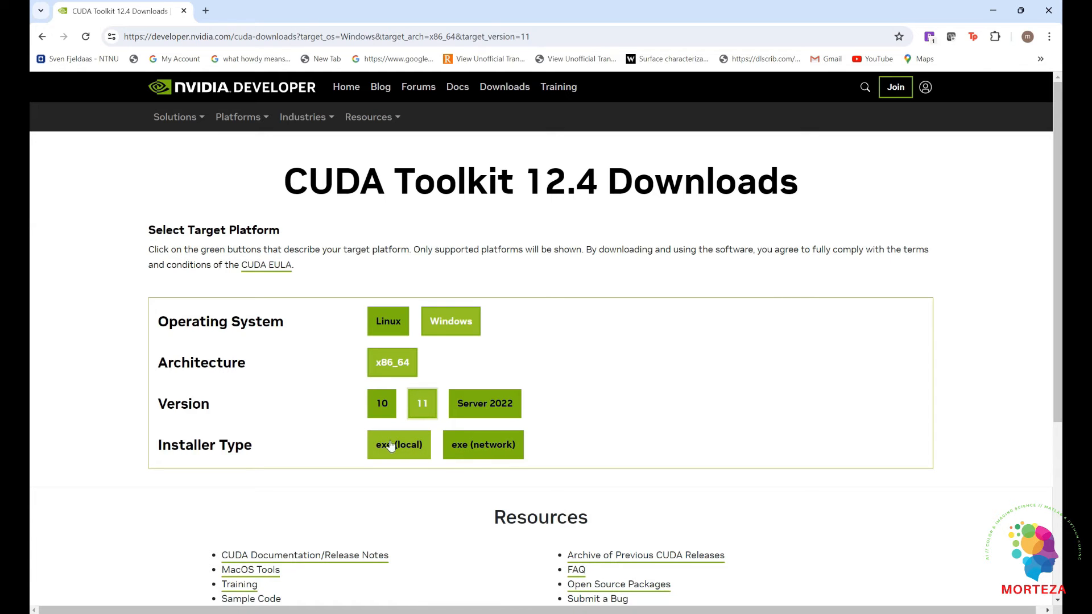
{"action": "left_click", "coordinate": [398, 445]}
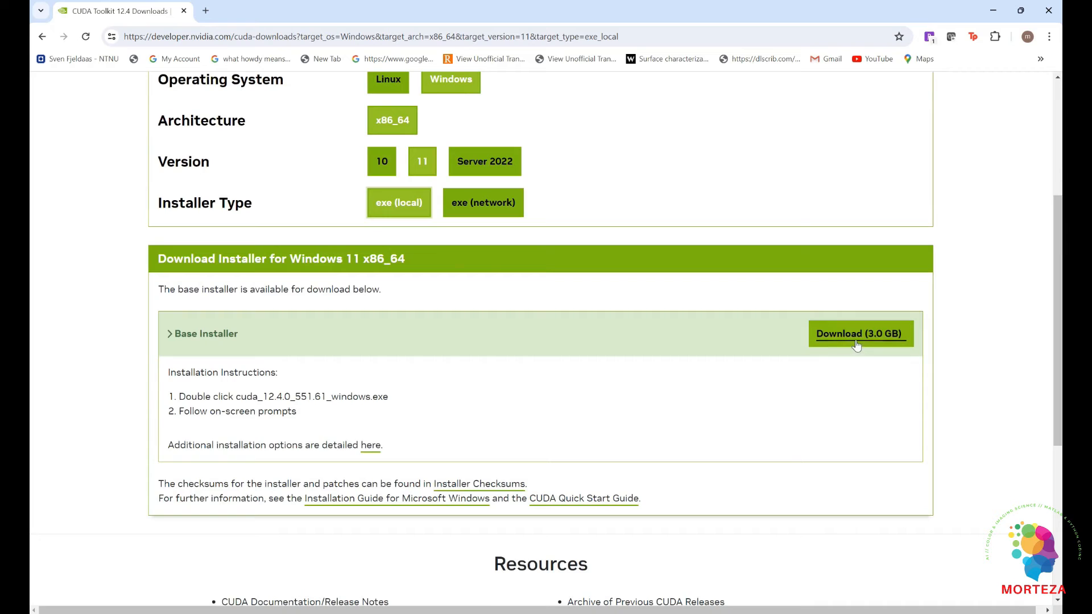
Download the 3.0 GB CUDA 12.4 base installer.
{"action": "left_click", "coordinate": [859, 333]}
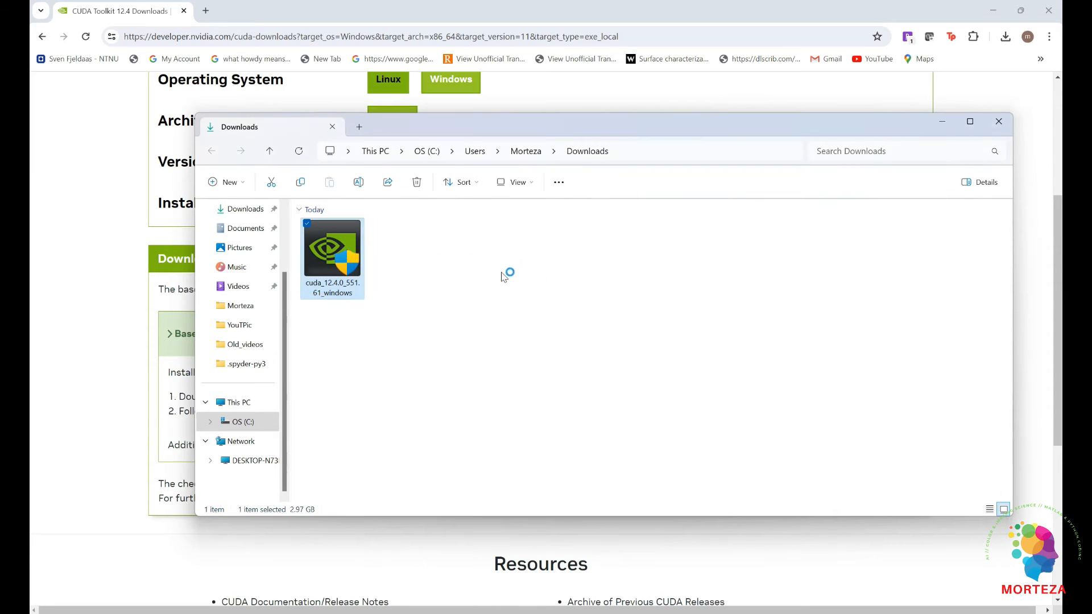
Launch cuda_12.4.0_551.61_windows from Downloads and accept the default extraction path.
{"action": "double_click", "coordinate": [332, 250]}
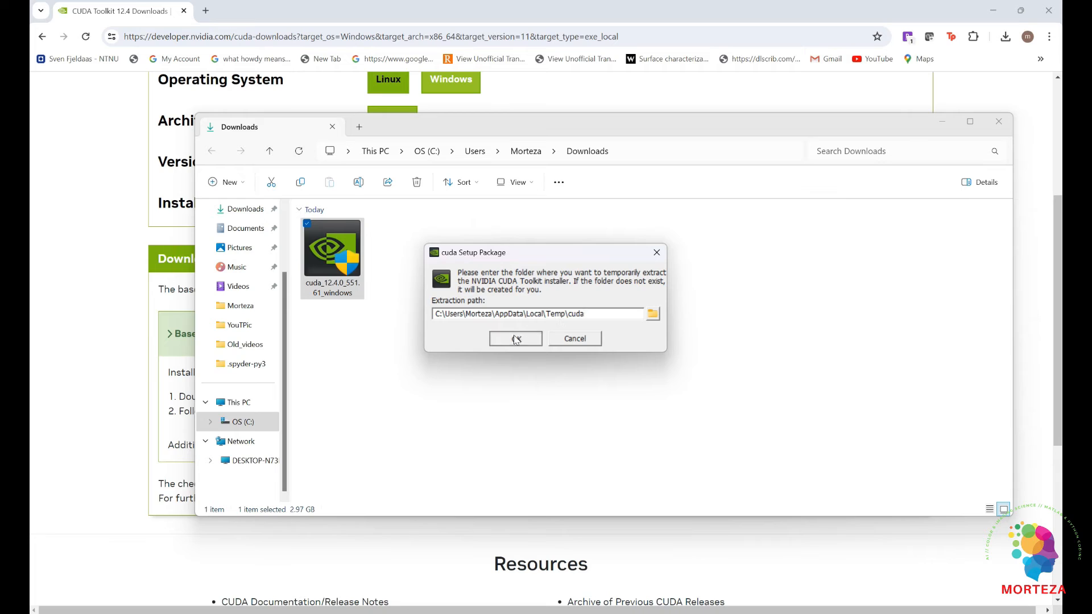
{"action": "left_click", "coordinate": [514, 338]}
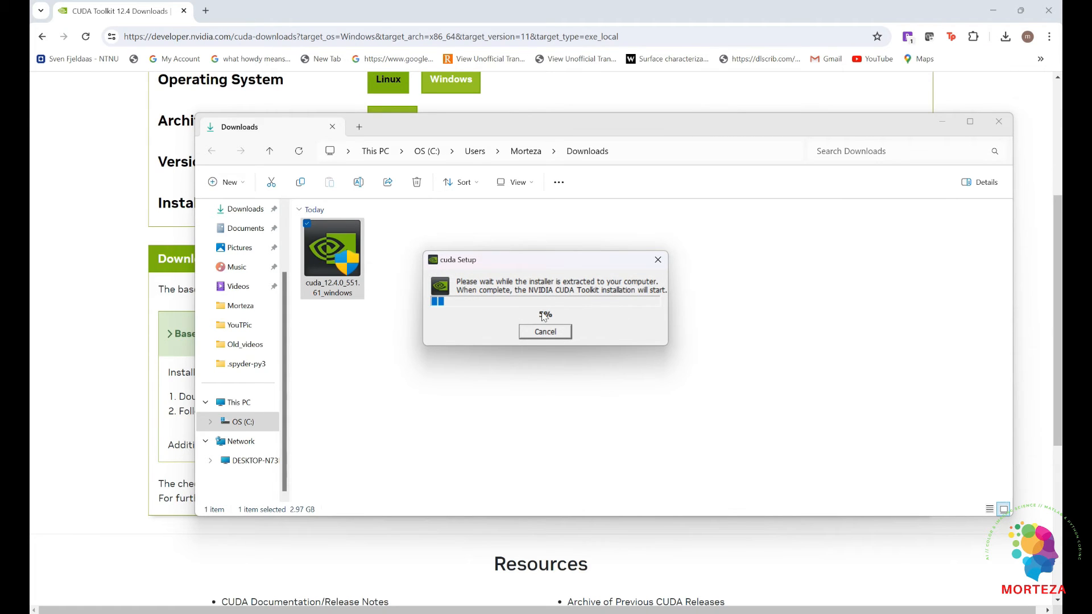
{"action": "mouse_move", "coordinate": [553, 305]}
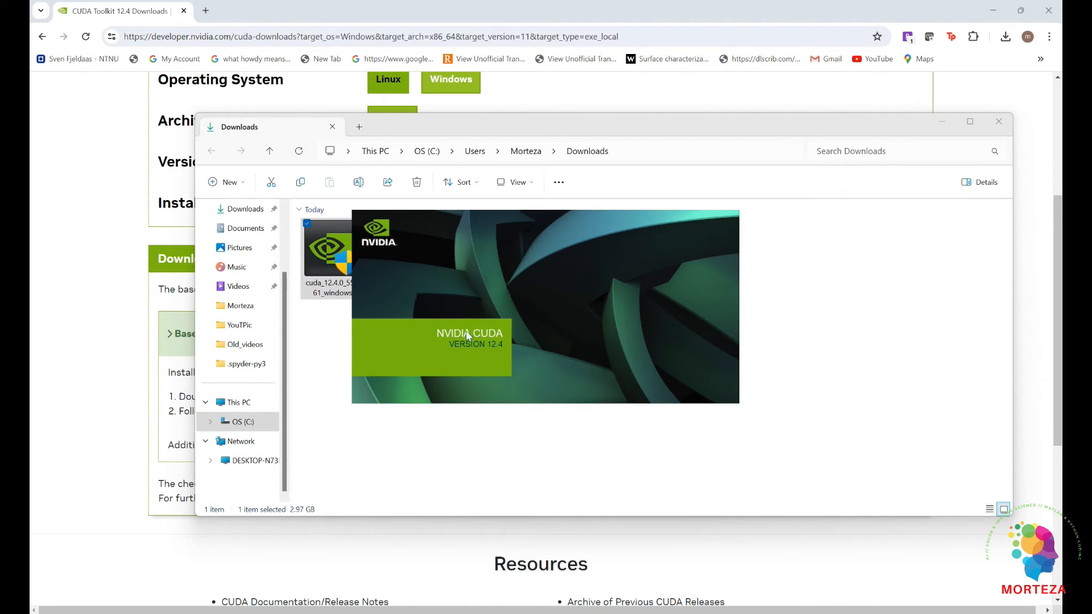
{"action": "mouse_move", "coordinate": [501, 340]}
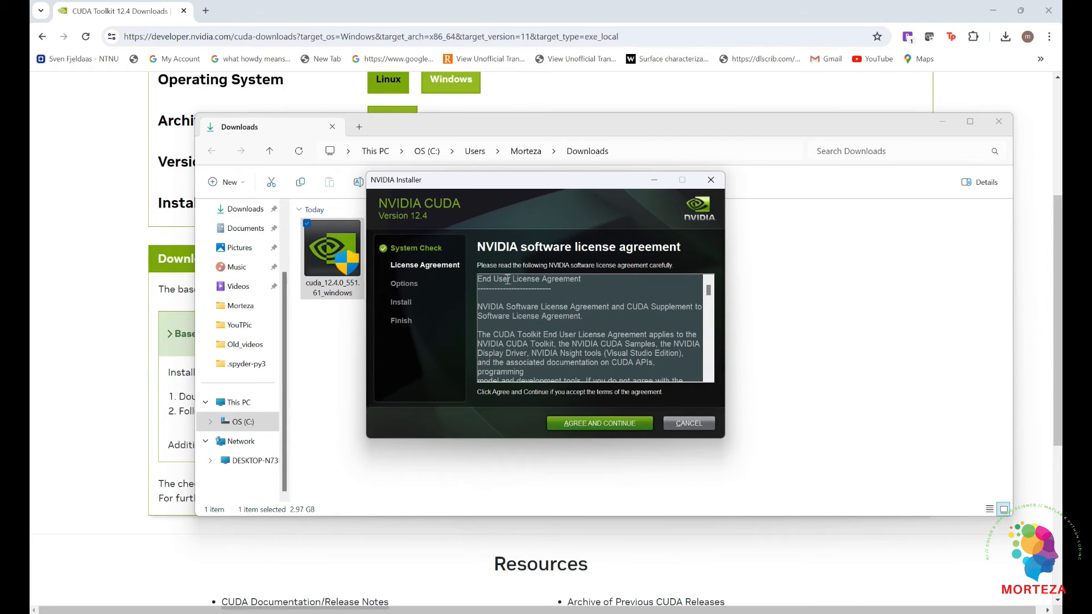
{"action": "mouse_move", "coordinate": [652, 254]}
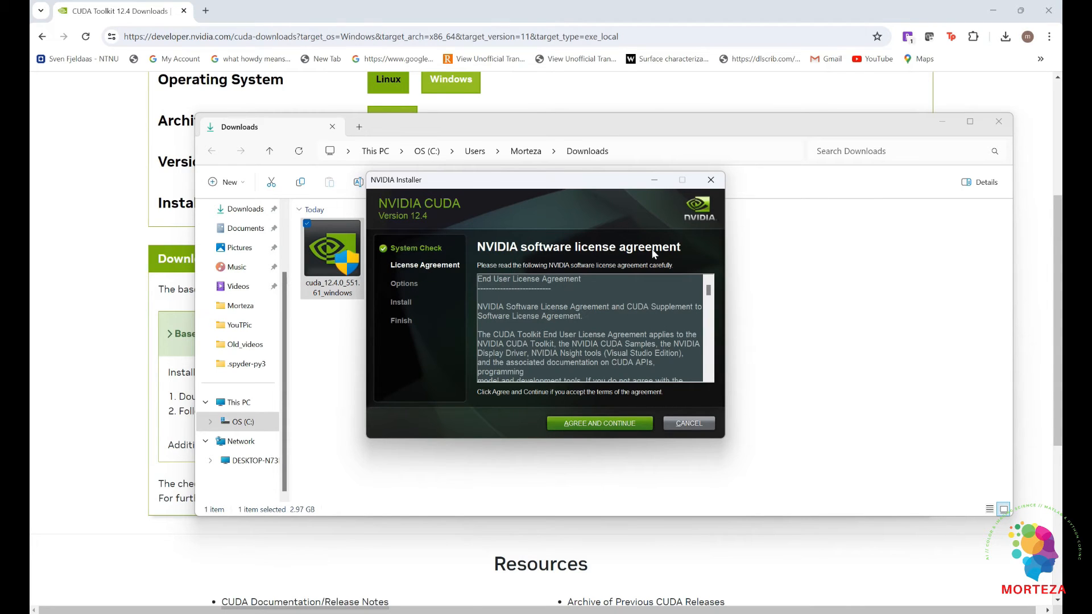
{"action": "mouse_move", "coordinate": [598, 423]}
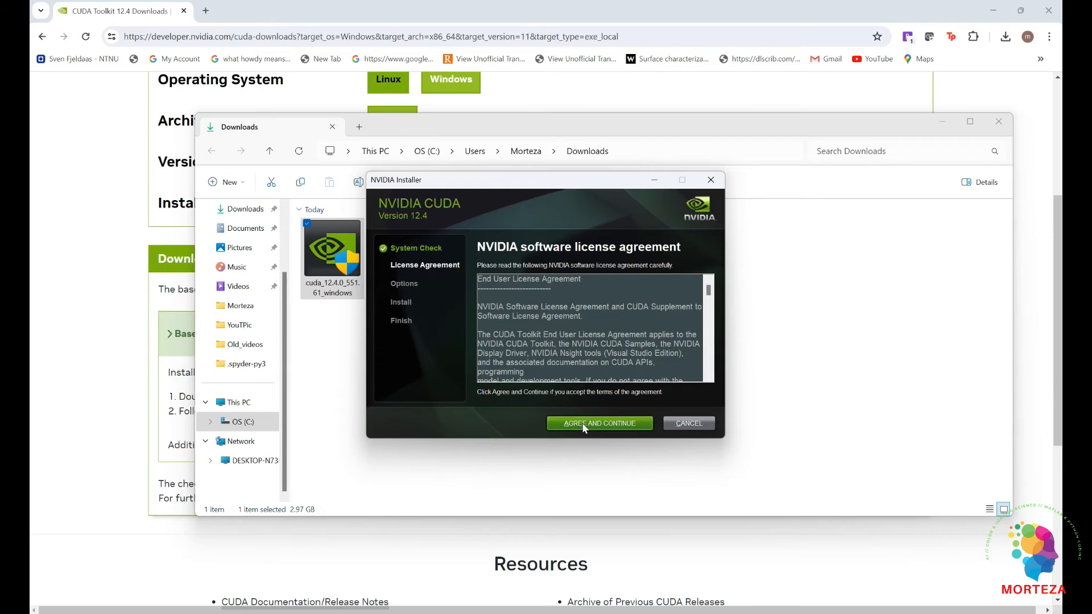
Accept the CUDA license agreement and start the Express (Recommended) installation.
{"action": "left_click", "coordinate": [599, 423]}
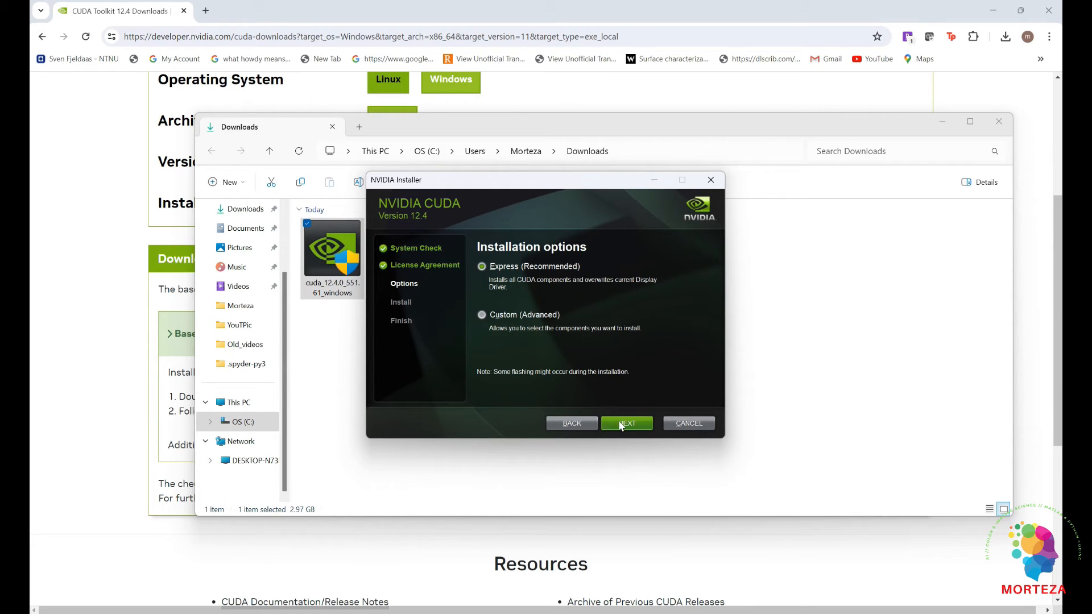
{"action": "left_click", "coordinate": [625, 423]}
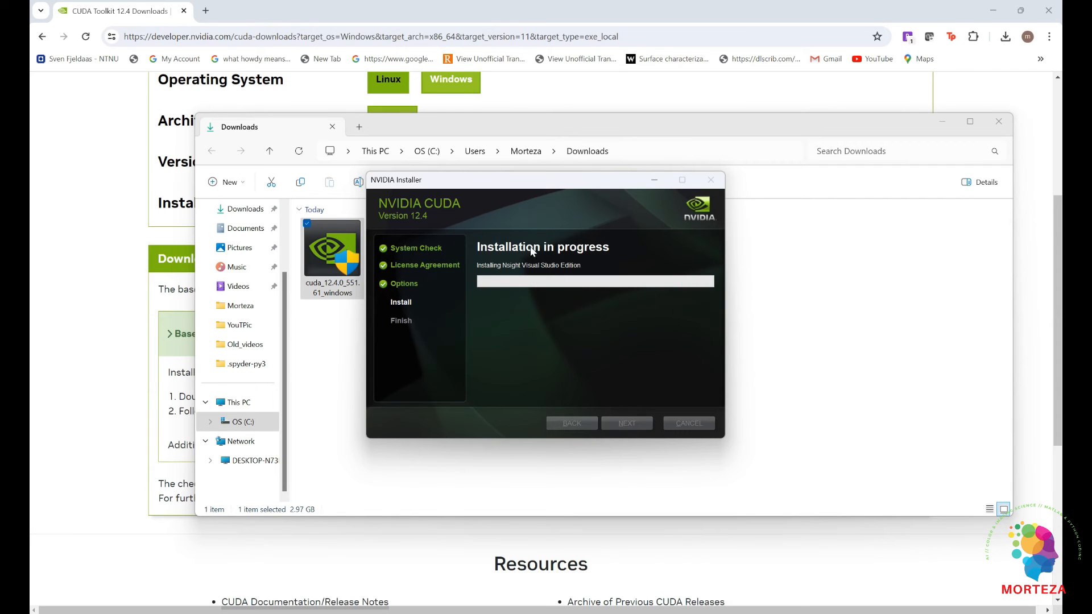
{"action": "mouse_move", "coordinate": [539, 258]}
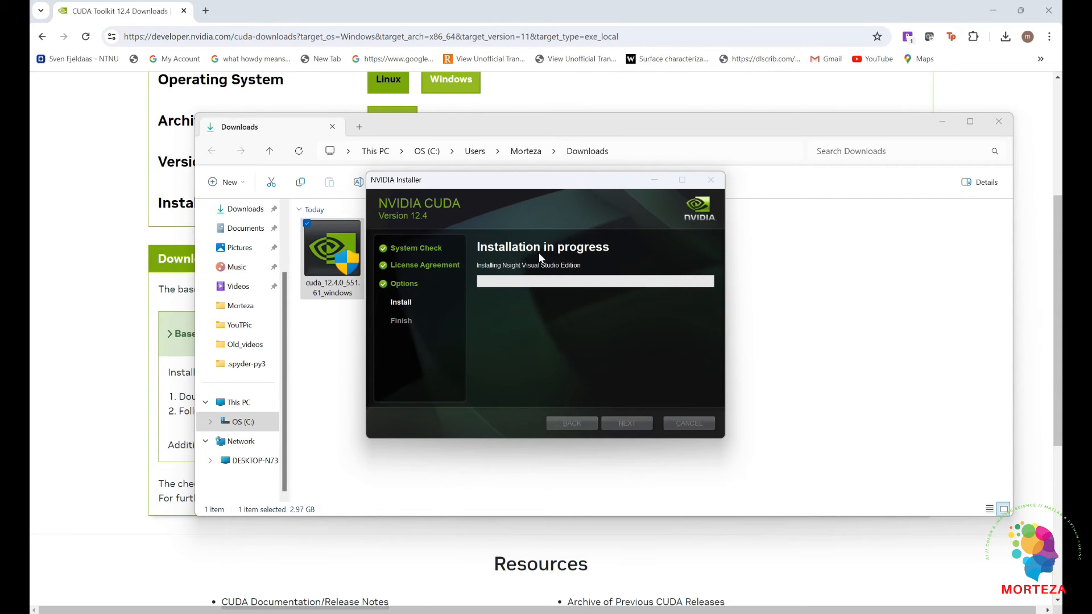
{"action": "mouse_move", "coordinate": [581, 301]}
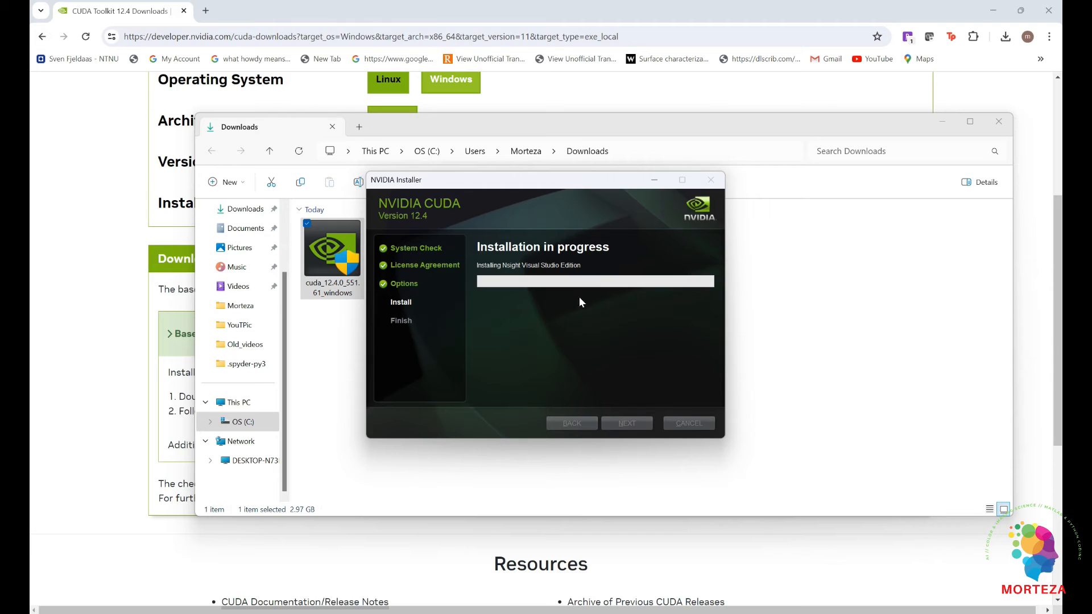
{"action": "mouse_move", "coordinate": [666, 283]}
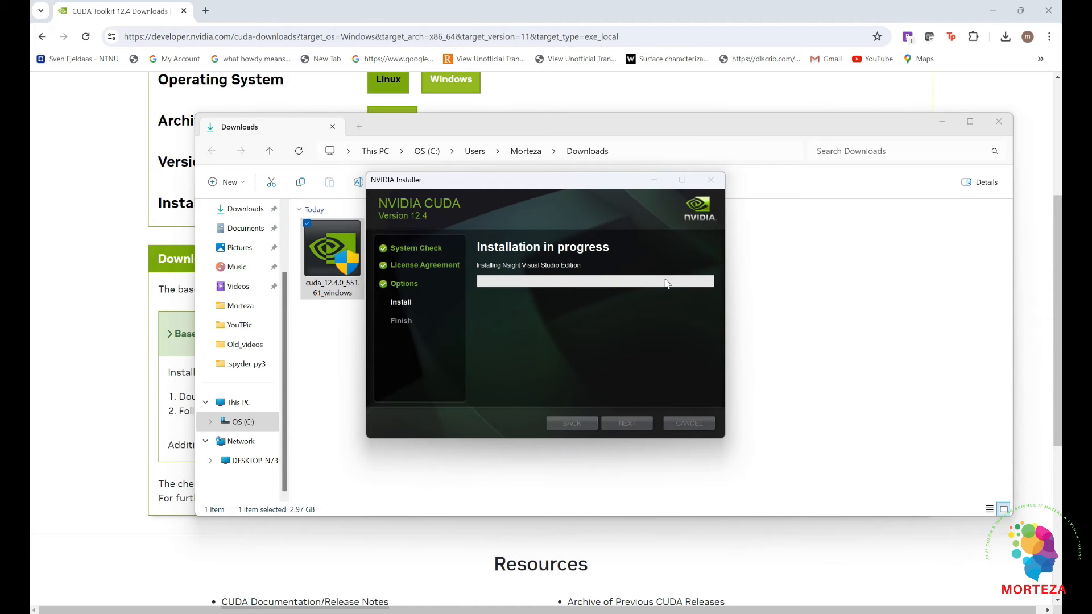
{"action": "mouse_move", "coordinate": [856, 275]}
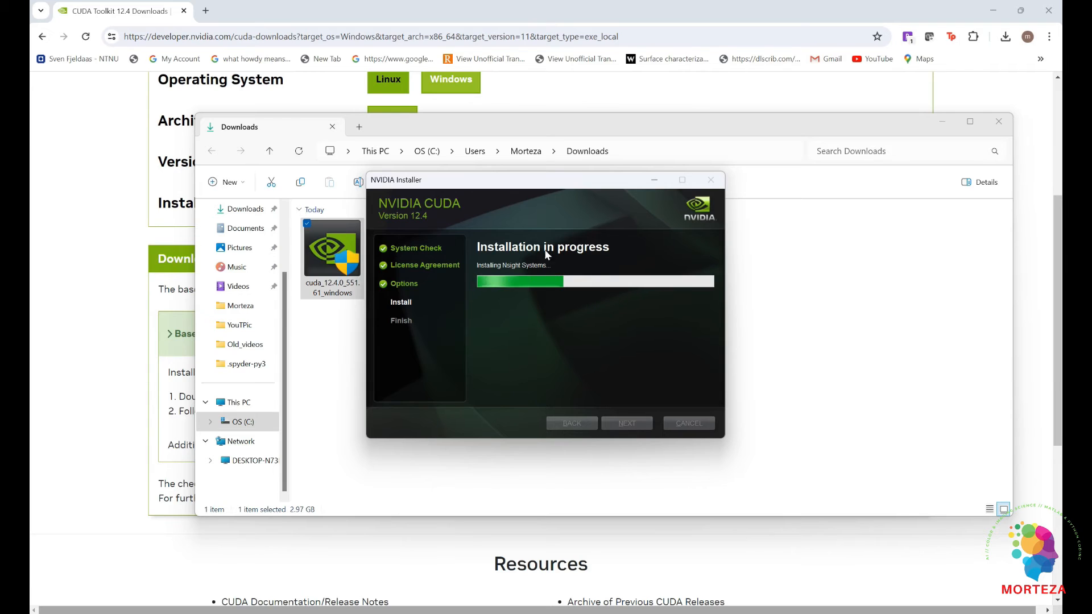
{"action": "mouse_move", "coordinate": [555, 292]}
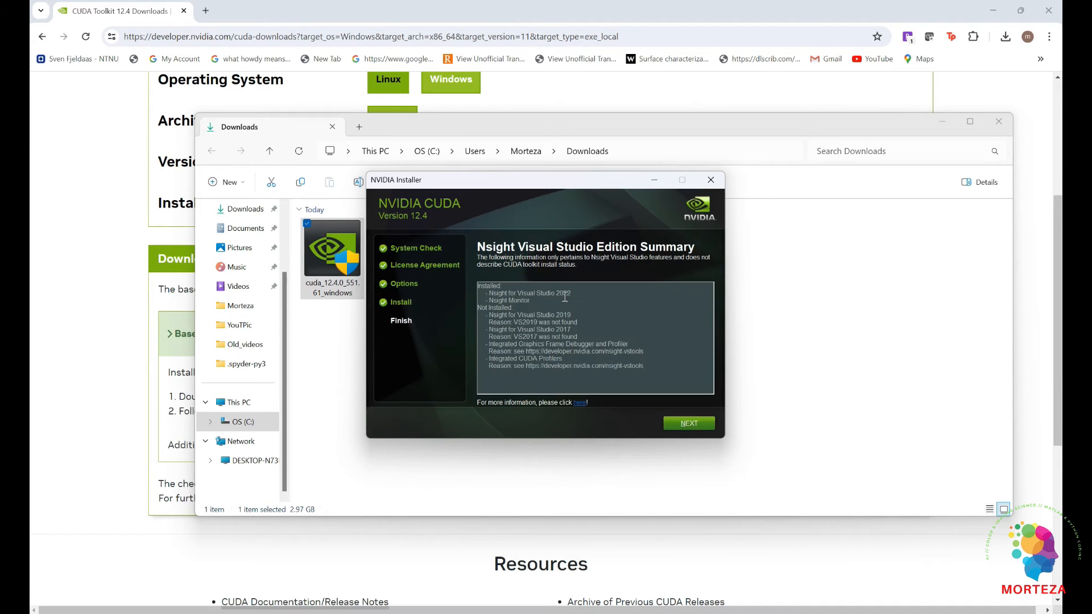
{"action": "mouse_move", "coordinate": [610, 295]}
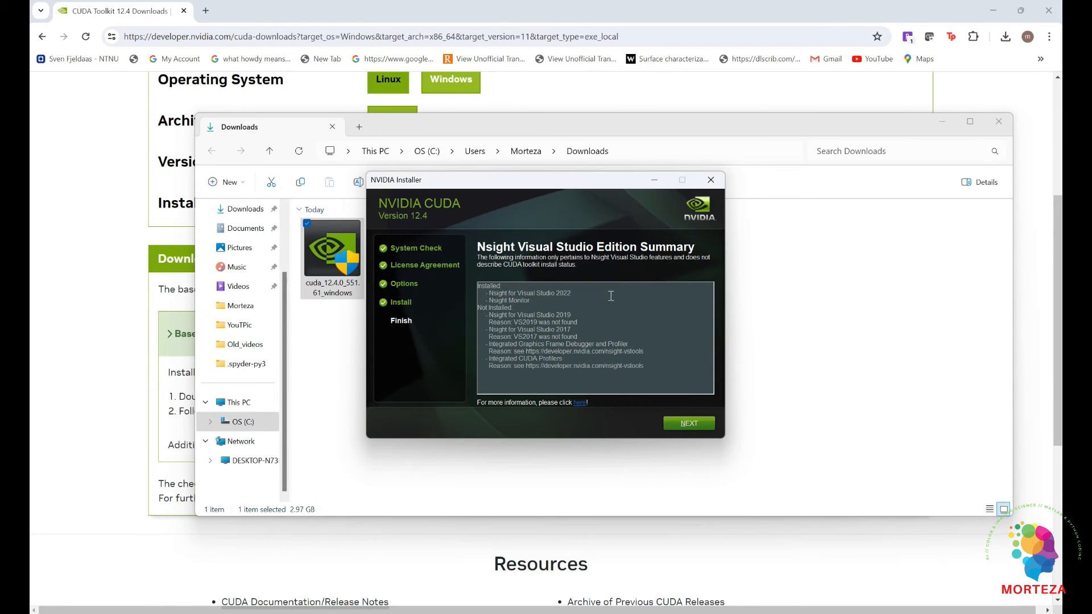
{"action": "mouse_move", "coordinate": [564, 300]}
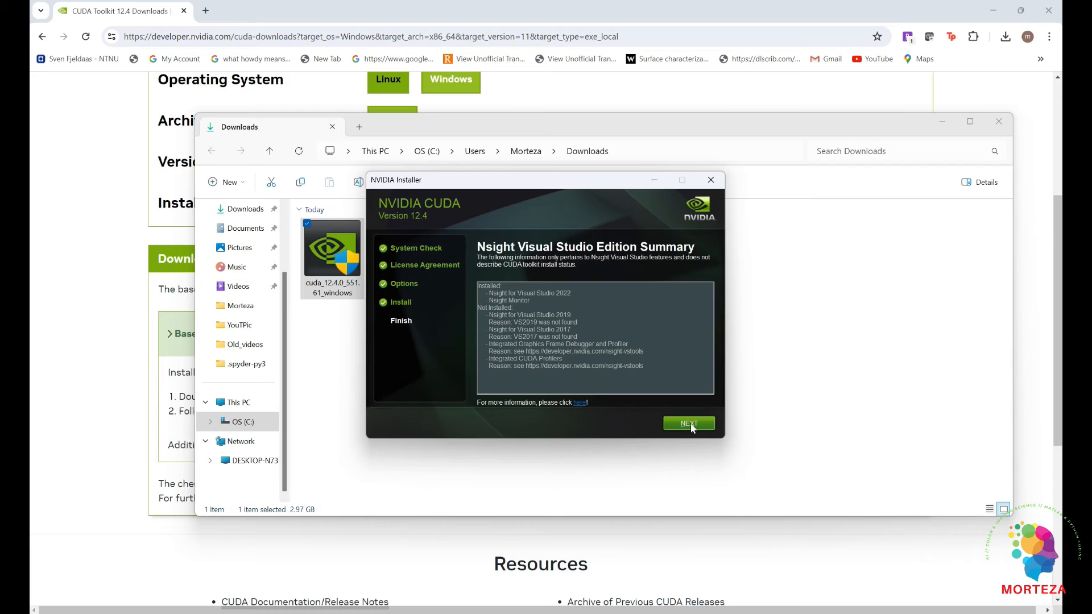
Pass the Nsight summary and close the finished CUDA 12.4 installer.
{"action": "left_click", "coordinate": [687, 423]}
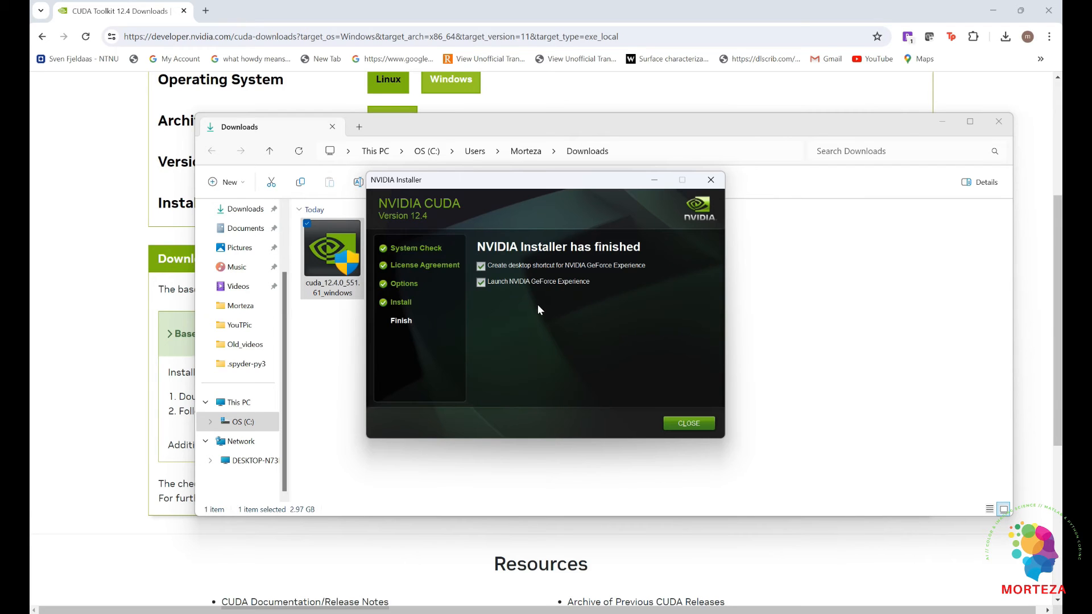
{"action": "mouse_move", "coordinate": [550, 259]}
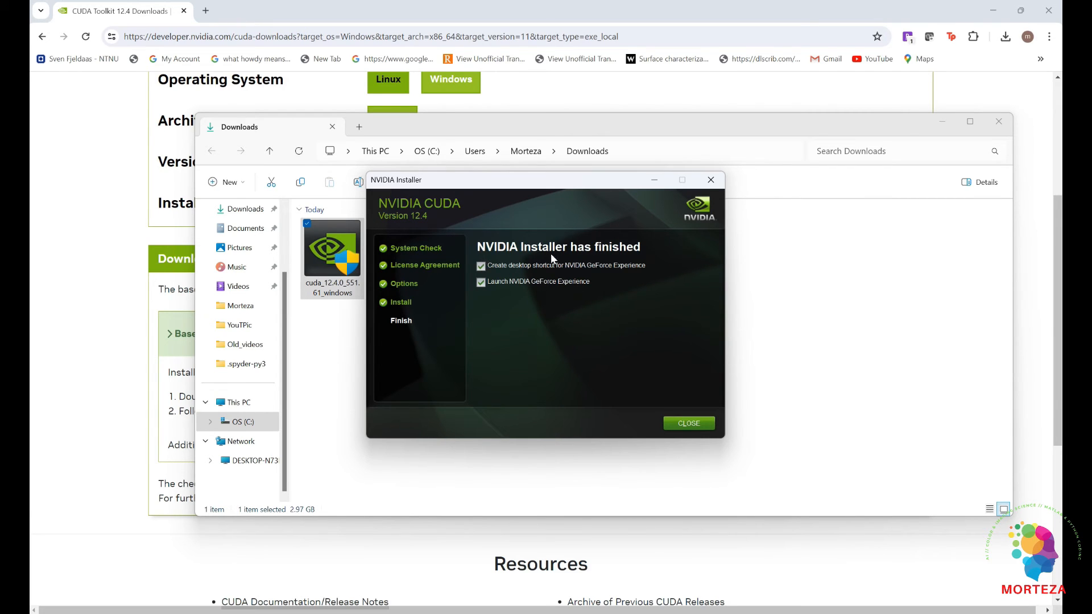
{"action": "mouse_move", "coordinate": [686, 423]}
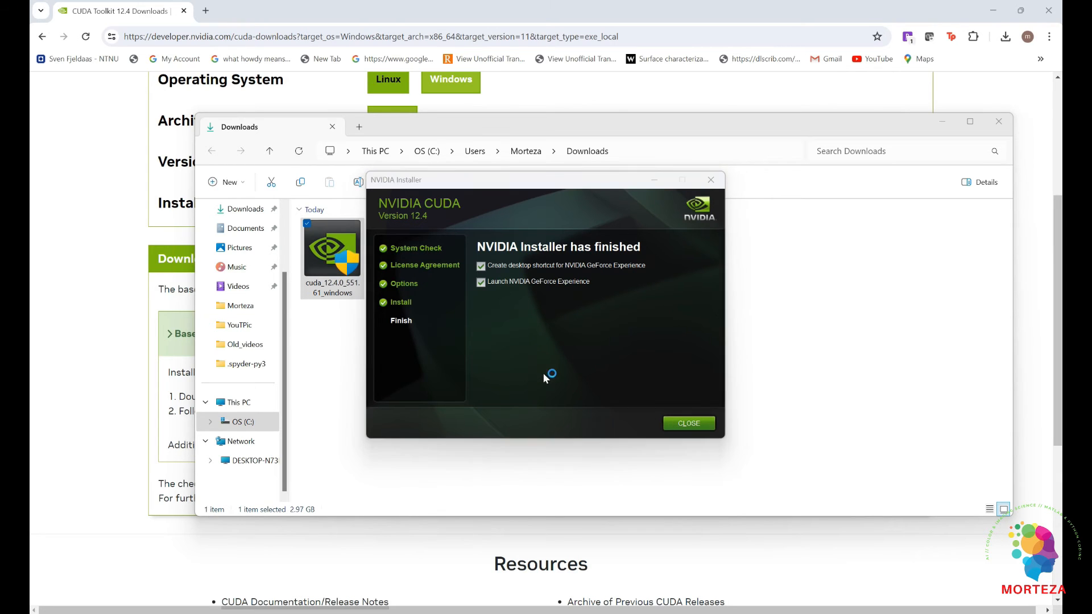
{"action": "left_click", "coordinate": [687, 423]}
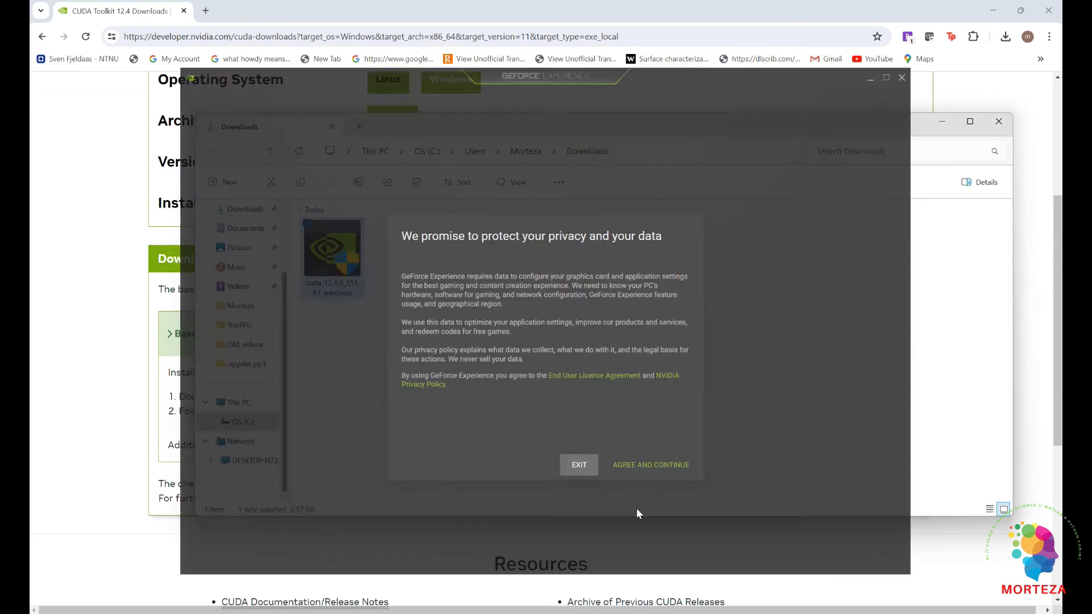
Search Windows Start for 'ana' to list Anaconda Navigator and Anaconda Powershell Prompt.
{"action": "left_click", "coordinate": [578, 463]}
{"action": "type", "text": "ana"}
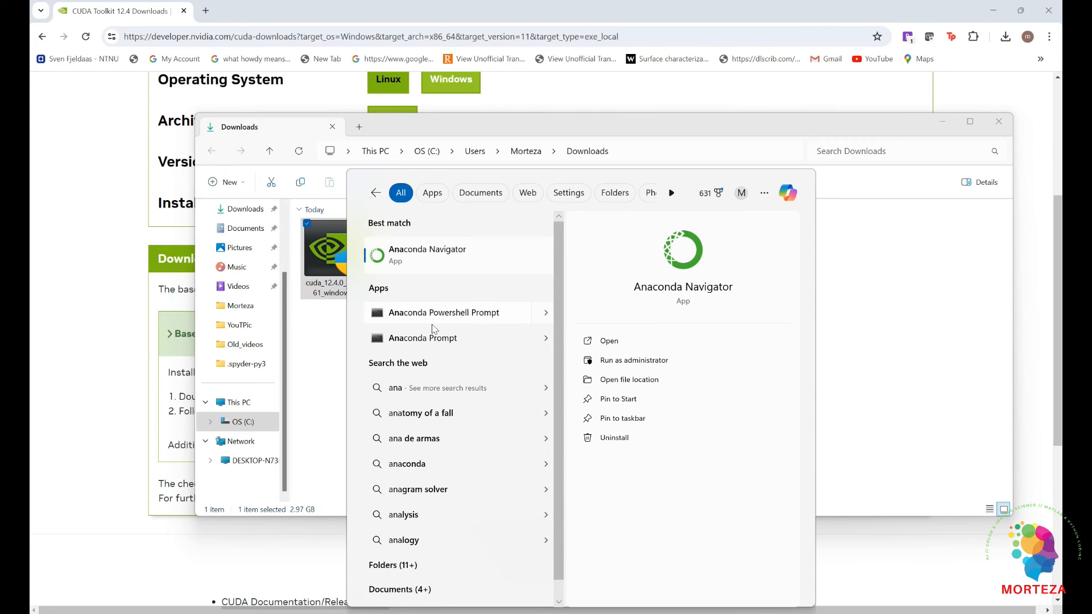
{"action": "mouse_move", "coordinate": [464, 320]}
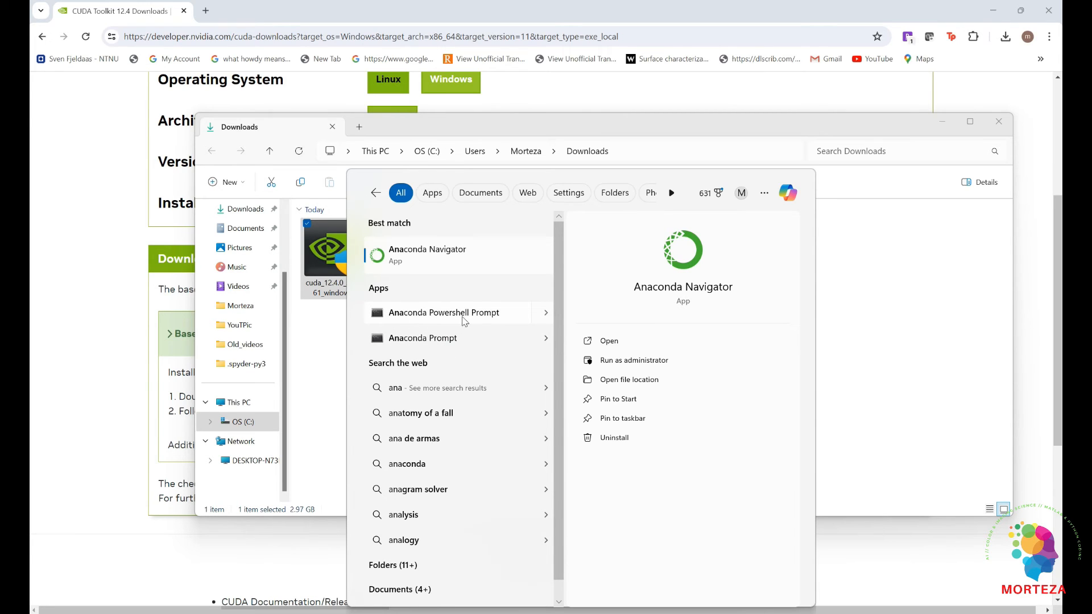
In Anaconda Powershell Prompt, activate the PT environment with 'conda activate PT'.
{"action": "left_click", "coordinate": [442, 311]}
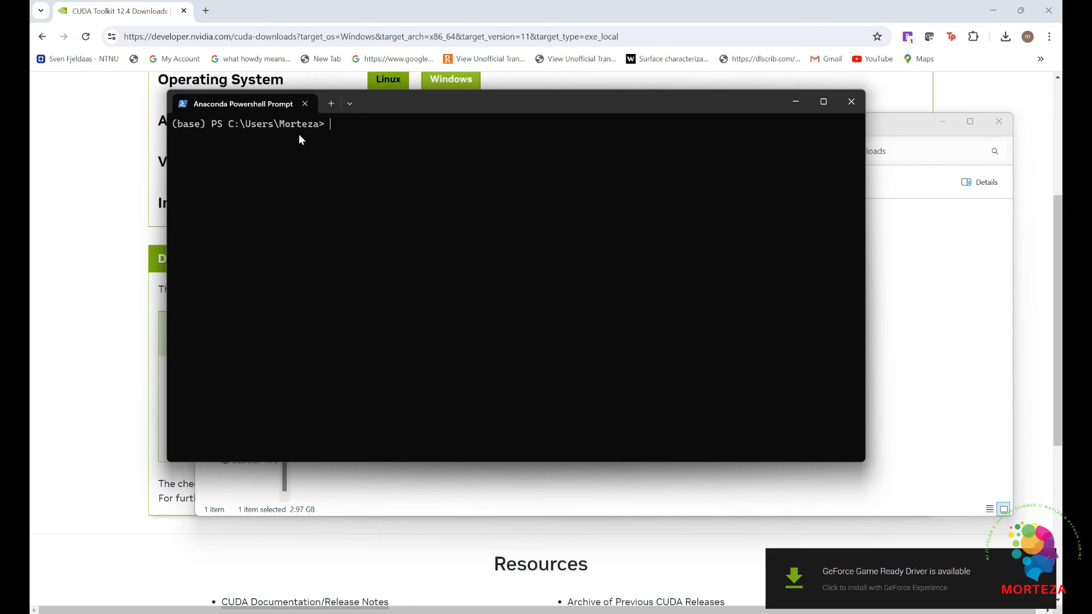
{"action": "mouse_move", "coordinate": [293, 134]}
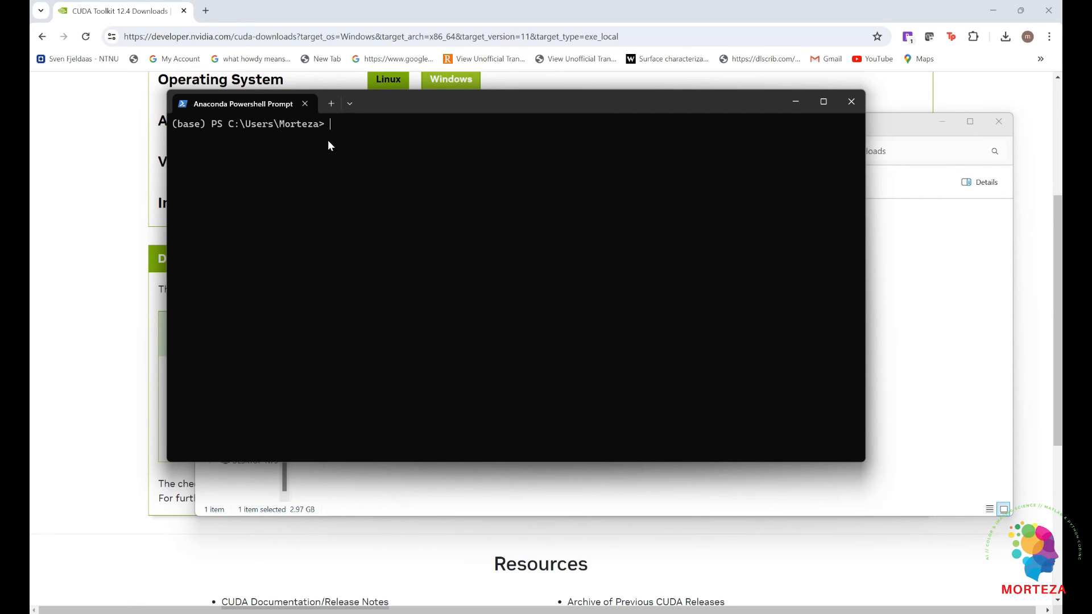
{"action": "type", "text": "c"}
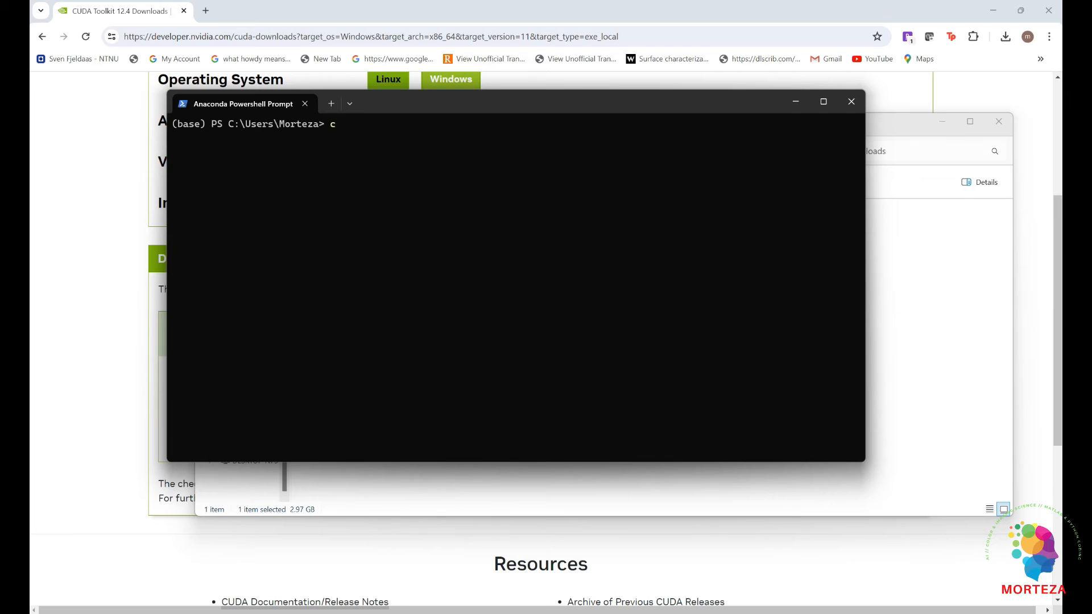
{"action": "type", "text": "onda acti"}
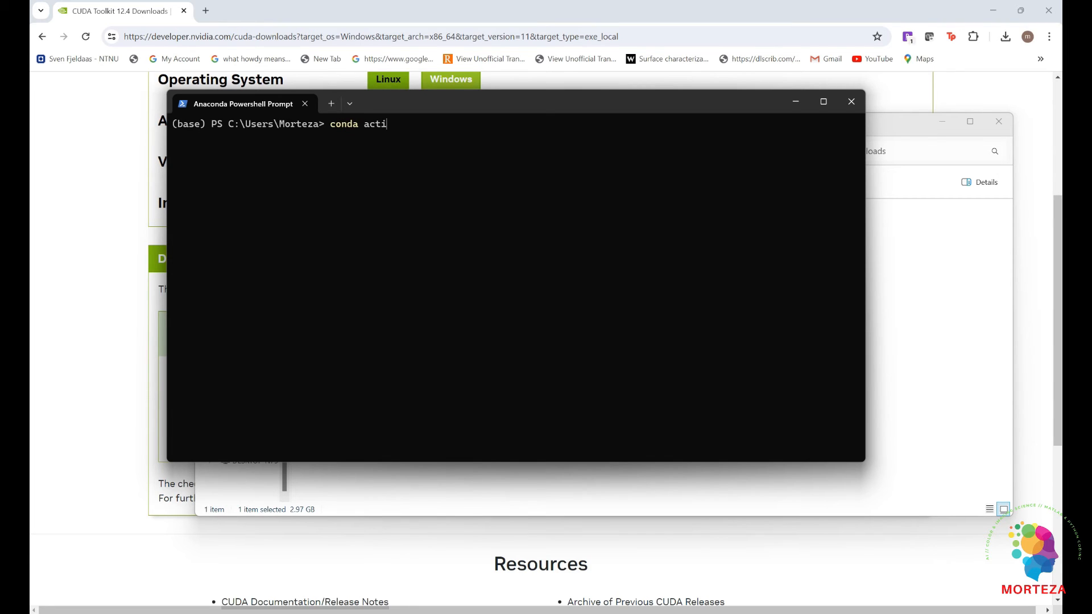
{"action": "type", "text": "vate P"}
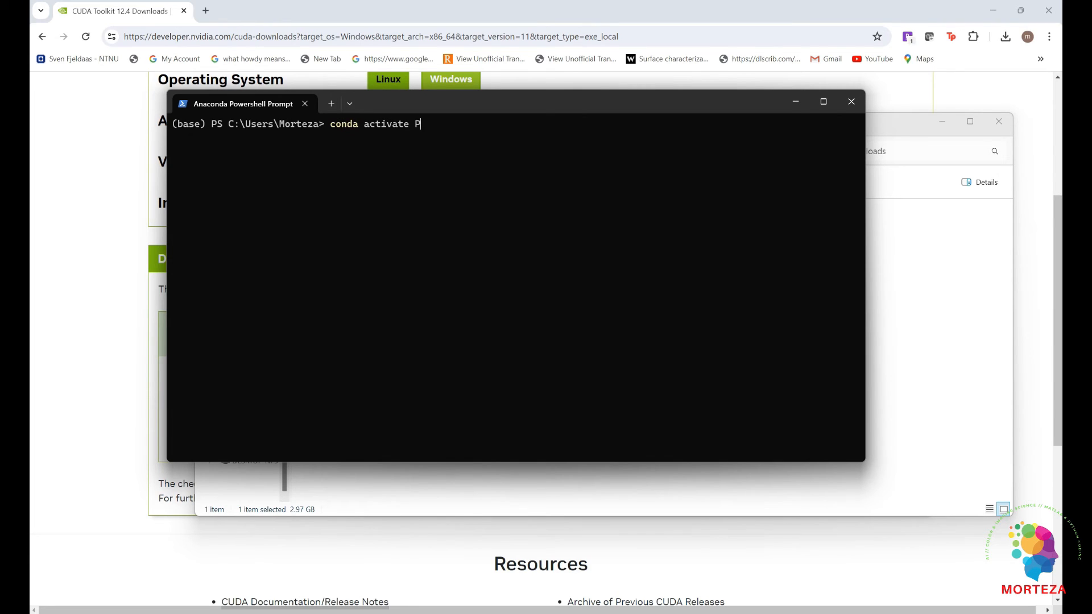
{"action": "type", "text": "T"}
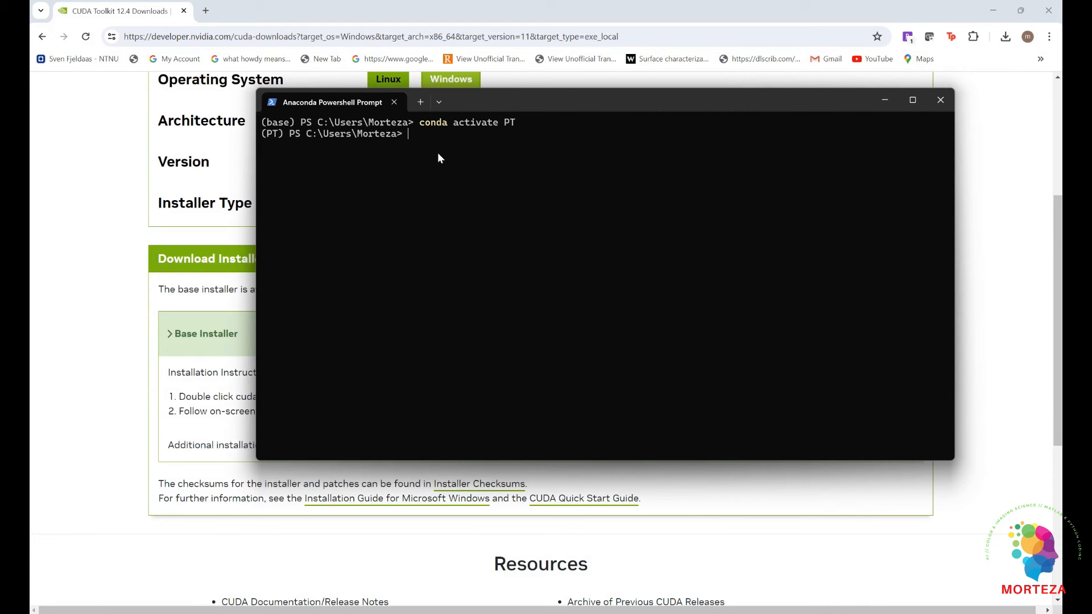
Enter 'conda install pytorch torchvision torchaudio pytorch-cuda=12.1 -c pytorch -c nvidia'.
{"action": "type", "text": "conda install pytorch torchvision torchaudio pytorch-cuda=12.1 -c pytorch -c nvidia"}
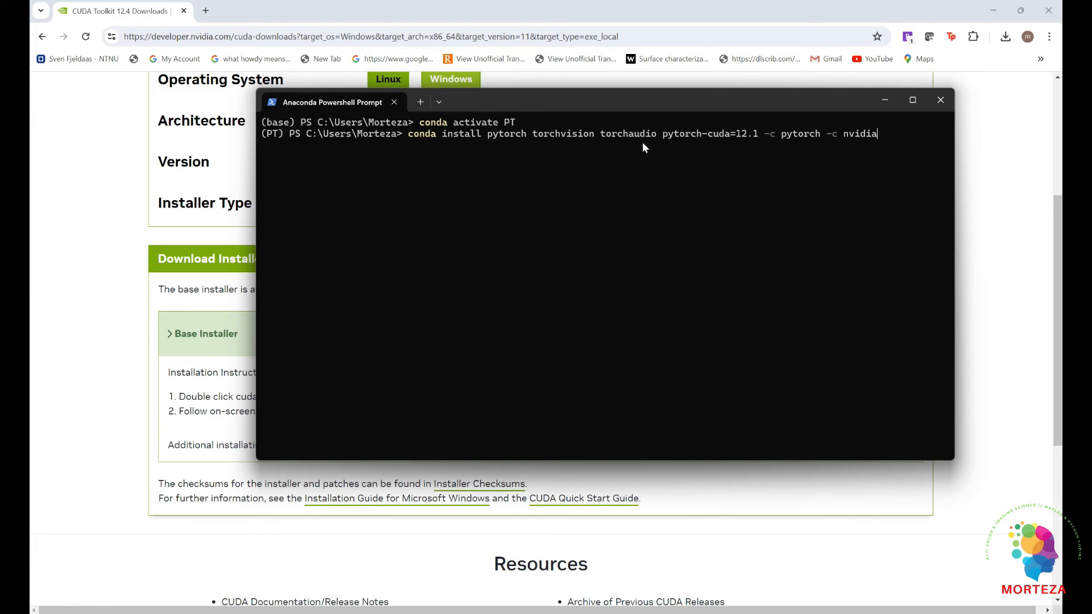
{"action": "mouse_move", "coordinate": [722, 144]}
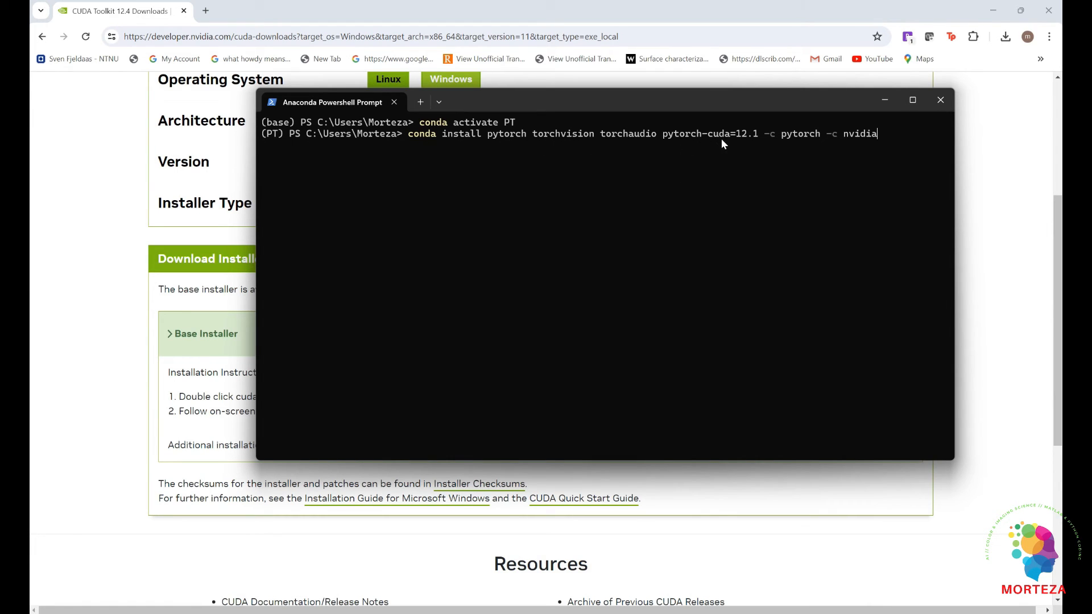
{"action": "mouse_move", "coordinate": [752, 143]}
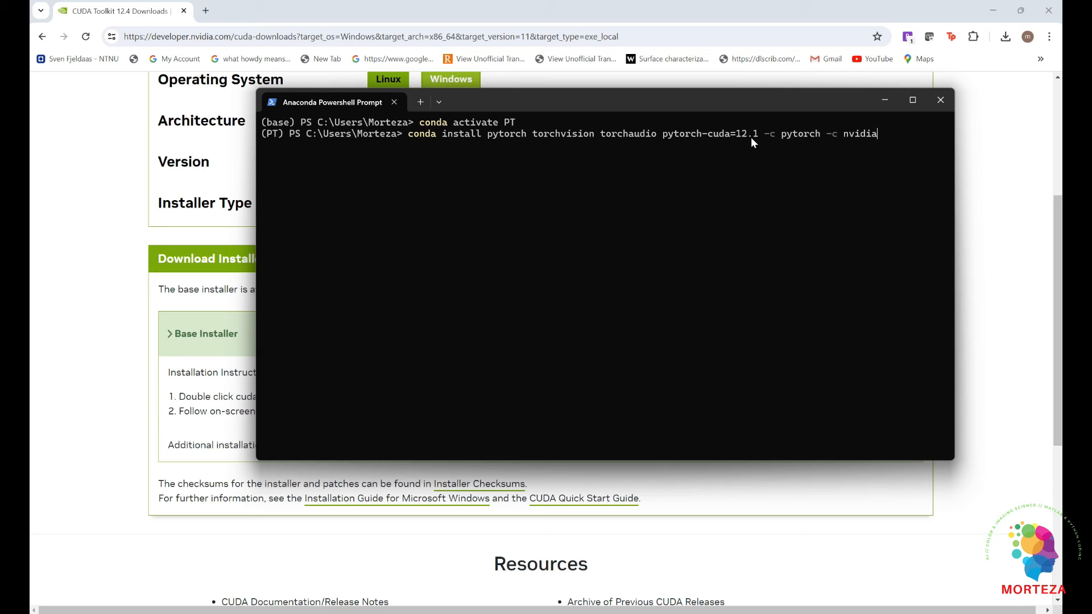
{"action": "mouse_move", "coordinate": [835, 143]}
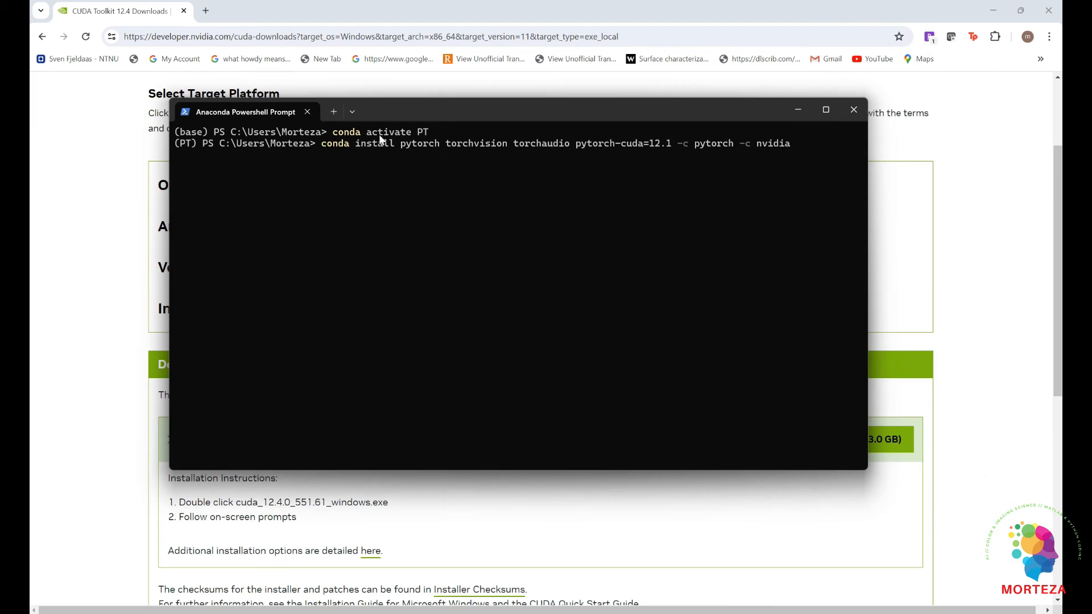
{"action": "mouse_move", "coordinate": [522, 143]}
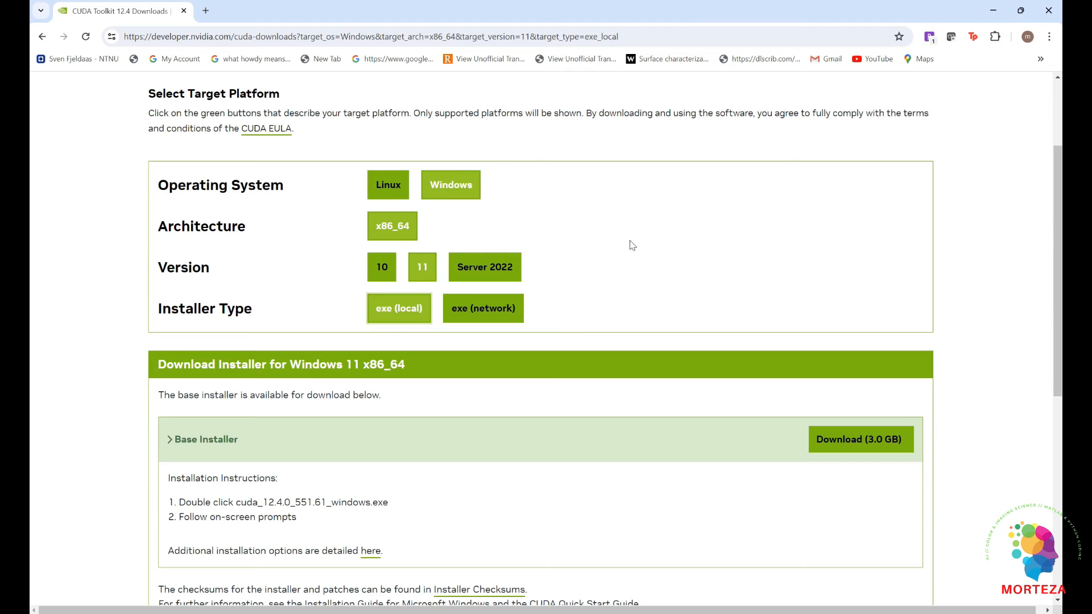
{"action": "mouse_move", "coordinate": [609, 250]}
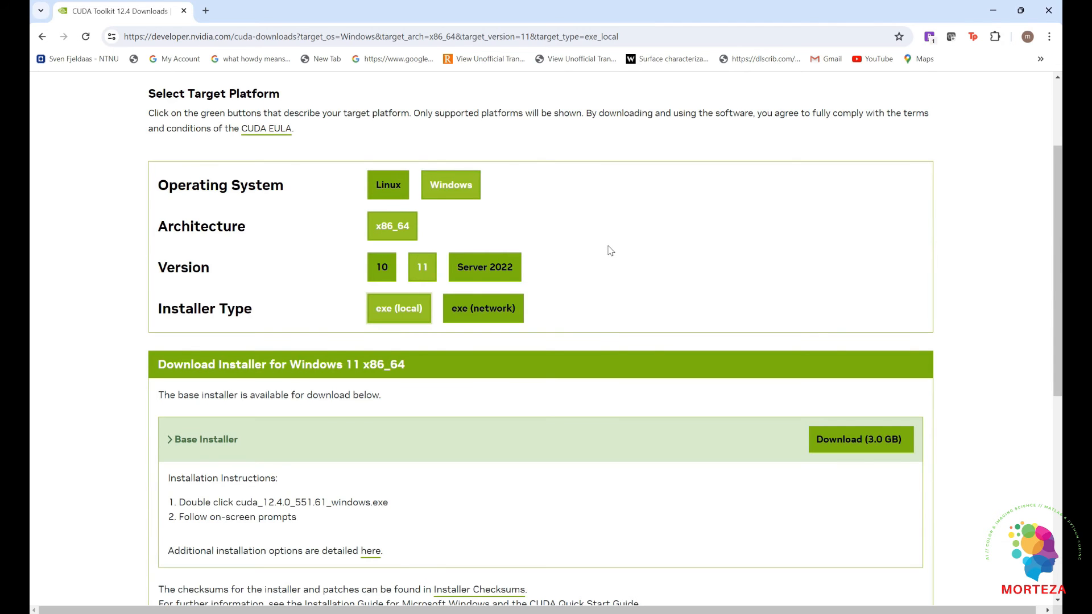
{"action": "scroll", "scroll_direction": "down", "scroll_amount": 3}
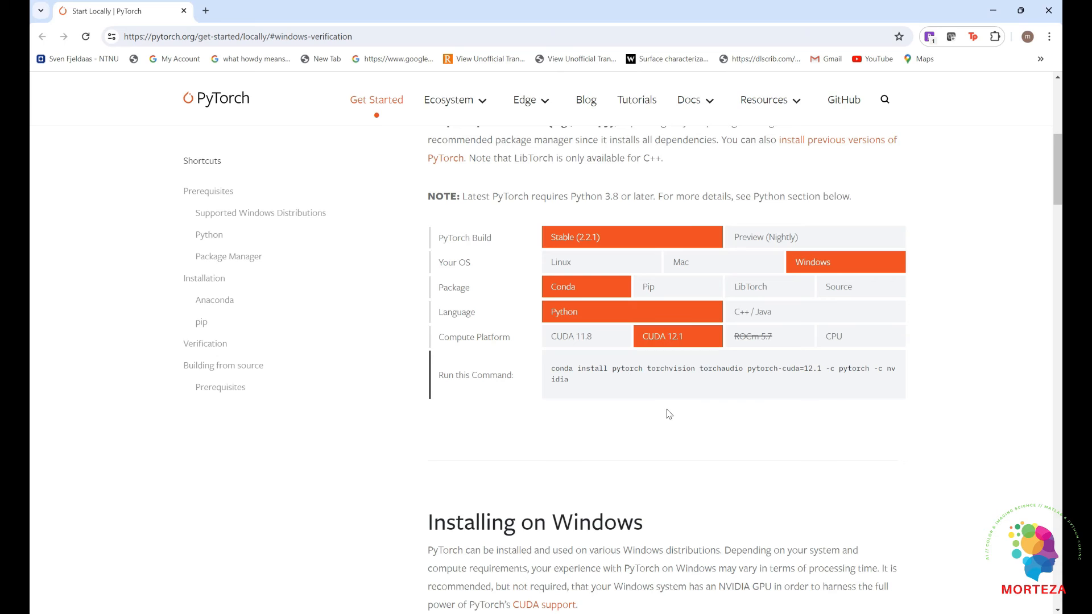
{"action": "mouse_move", "coordinate": [658, 338]}
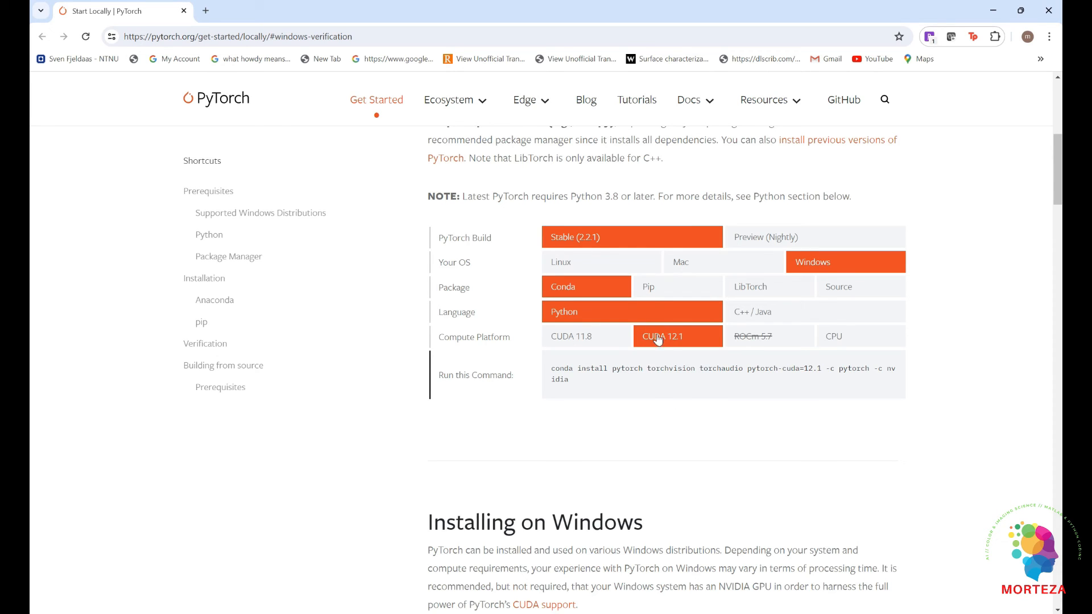
{"action": "mouse_move", "coordinate": [668, 333]}
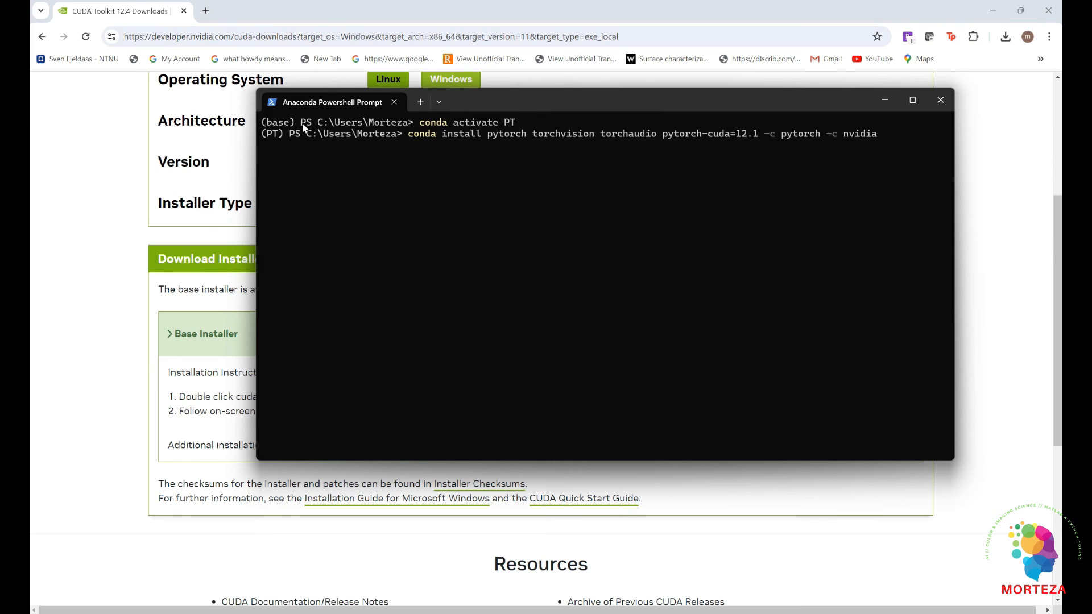
{"action": "mouse_move", "coordinate": [818, 144]}
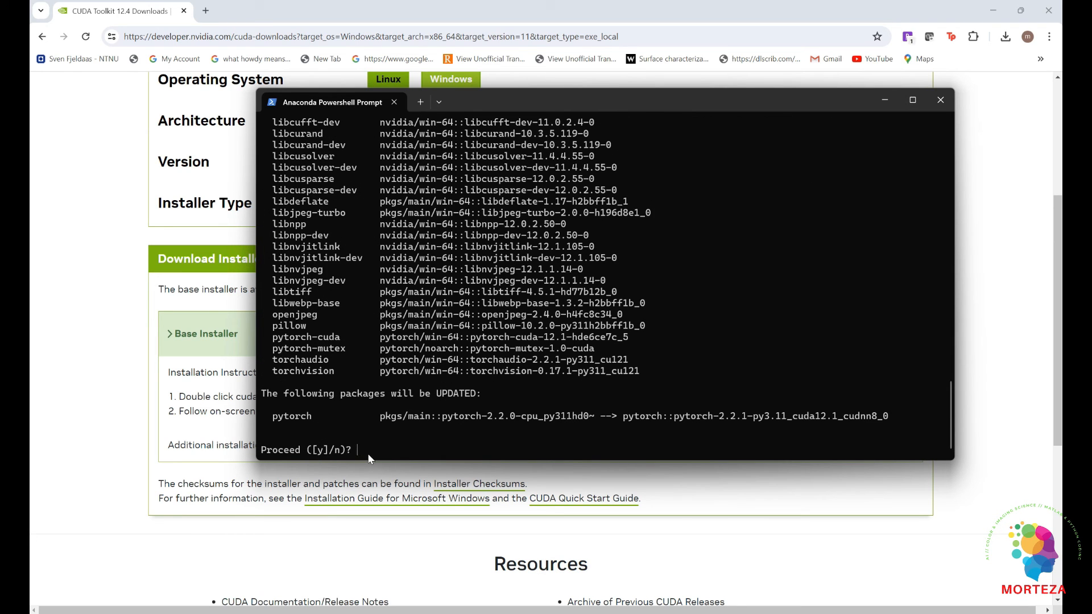
Answer y to confirm installing the CUDA 12.1 PyTorch builds into PT.
{"action": "type", "text": "y"}
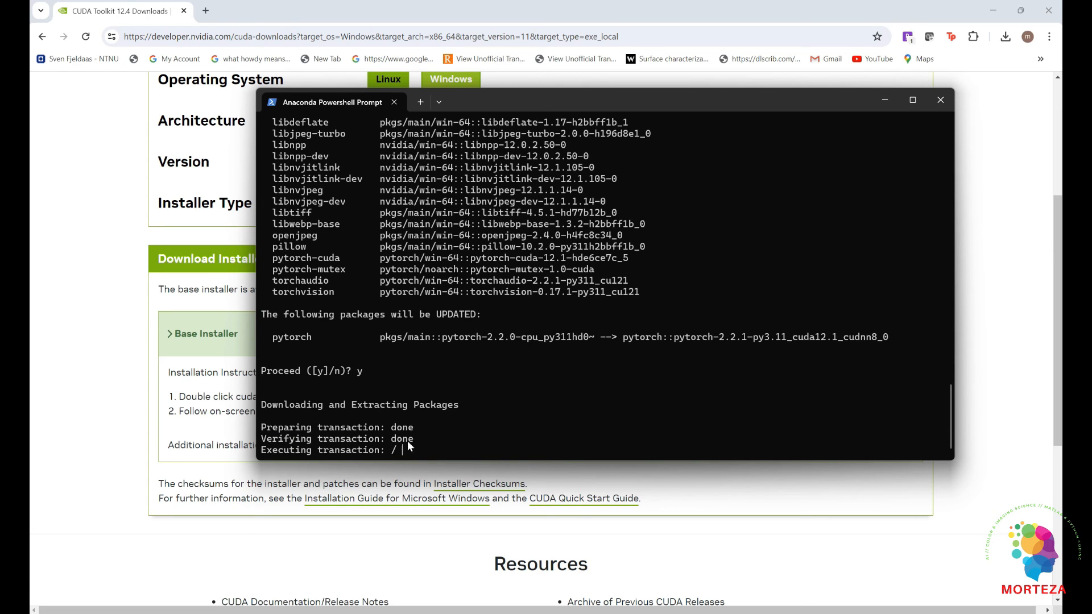
{"action": "mouse_move", "coordinate": [419, 399]}
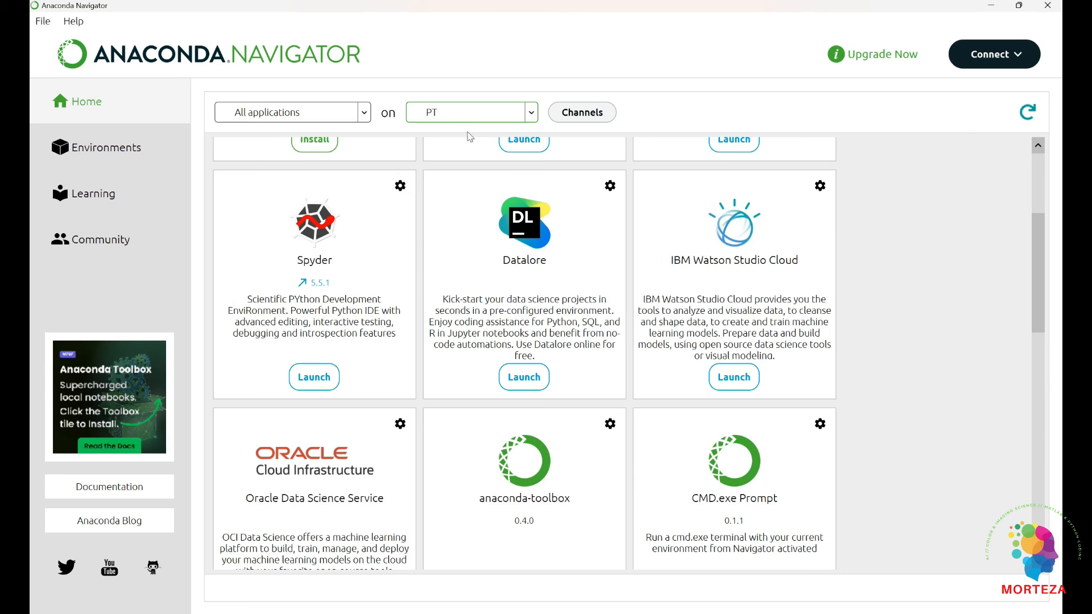
Launch Spyder from the PT environment in Anaconda Navigator.
{"action": "left_click", "coordinate": [471, 113]}
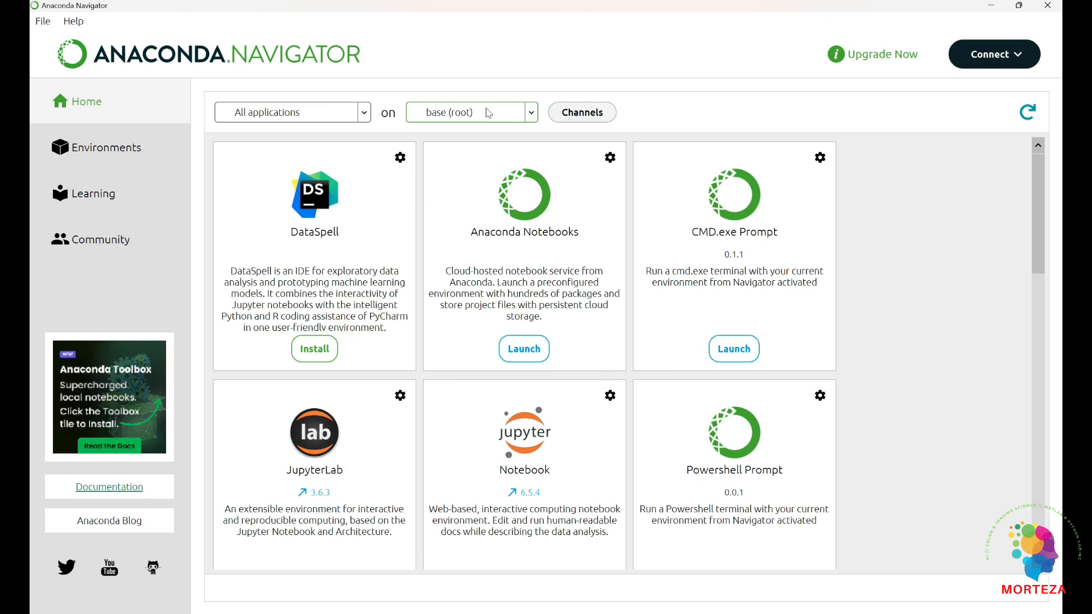
{"action": "left_click", "coordinate": [471, 113]}
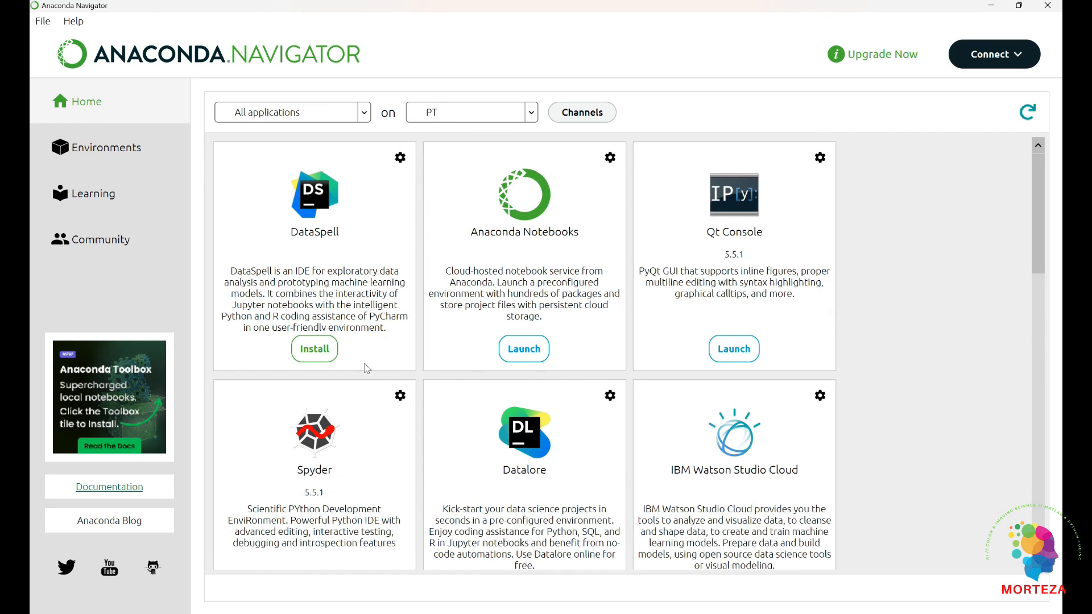
{"action": "scroll", "scroll_direction": "down", "scroll_amount": 3}
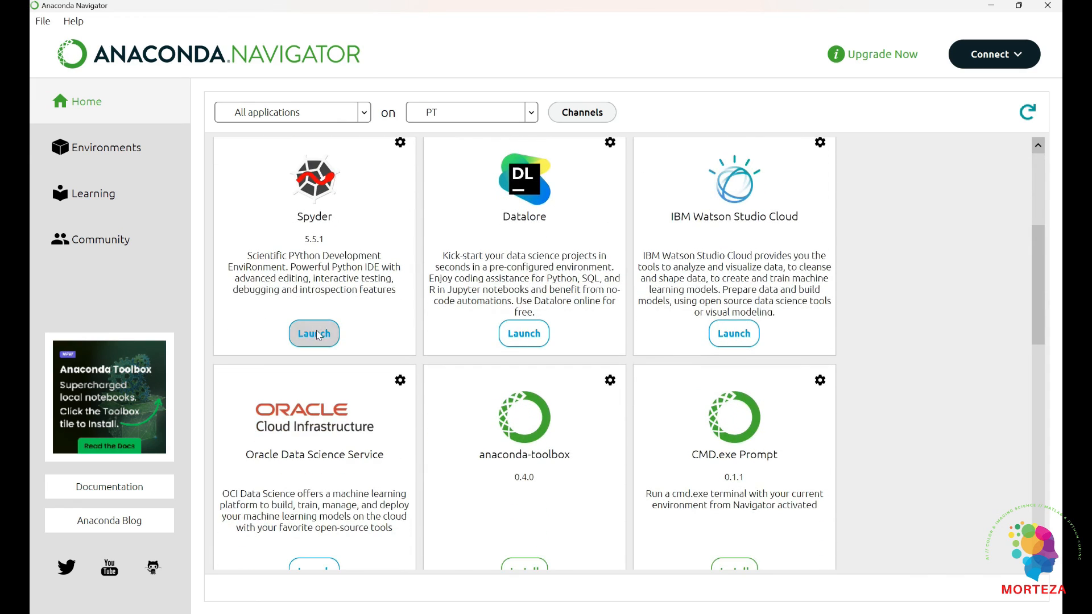
{"action": "left_click", "coordinate": [314, 333]}
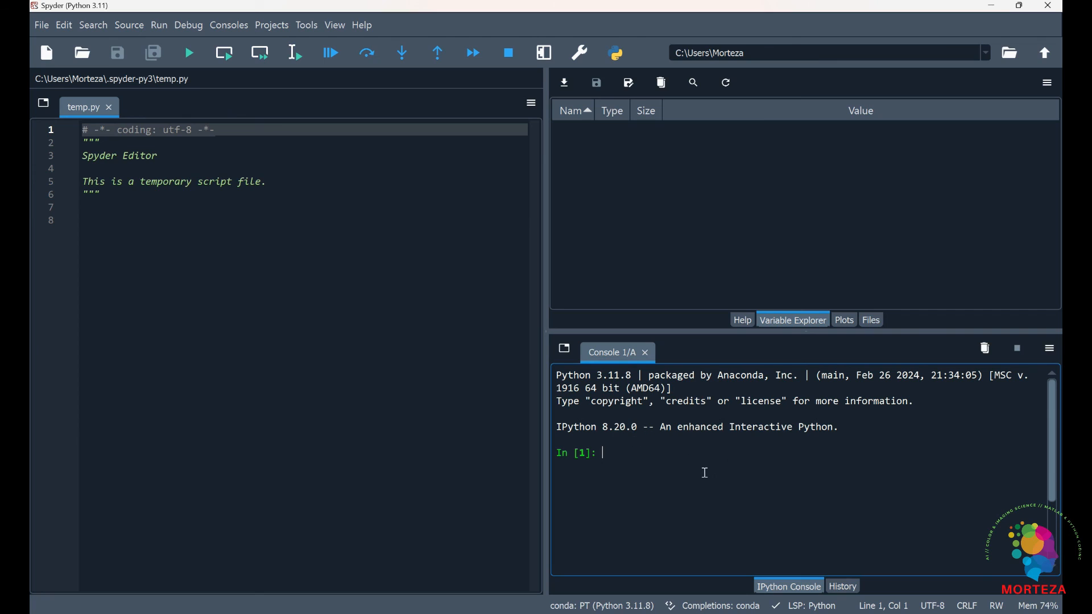
{"action": "mouse_move", "coordinate": [694, 475]}
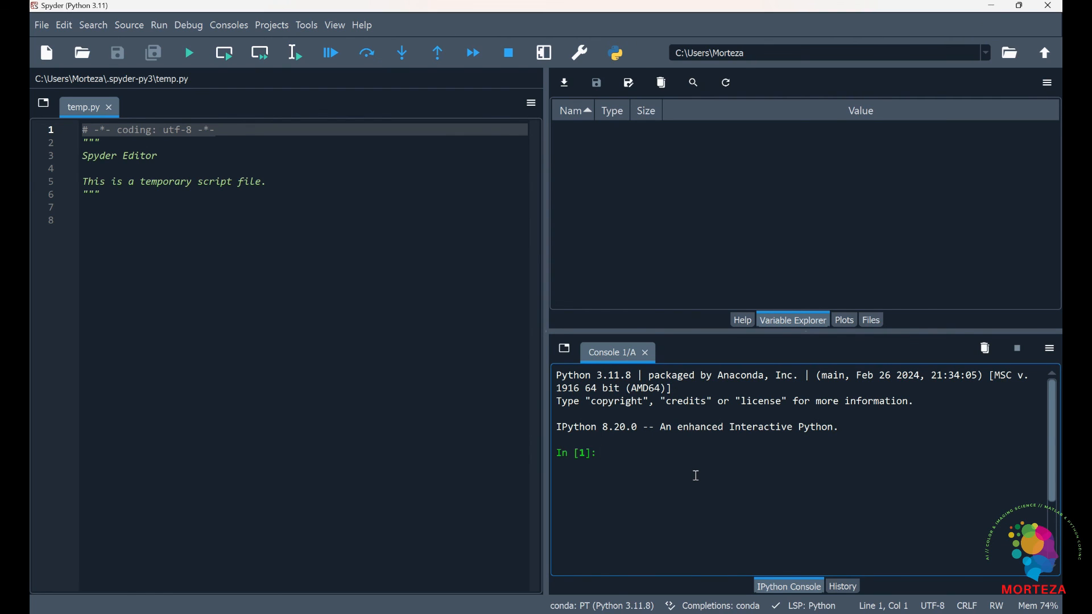
Run 'import torch' and the torch.cuda.is_available() check in Spyder's console.
{"action": "type", "text": "import torch"}
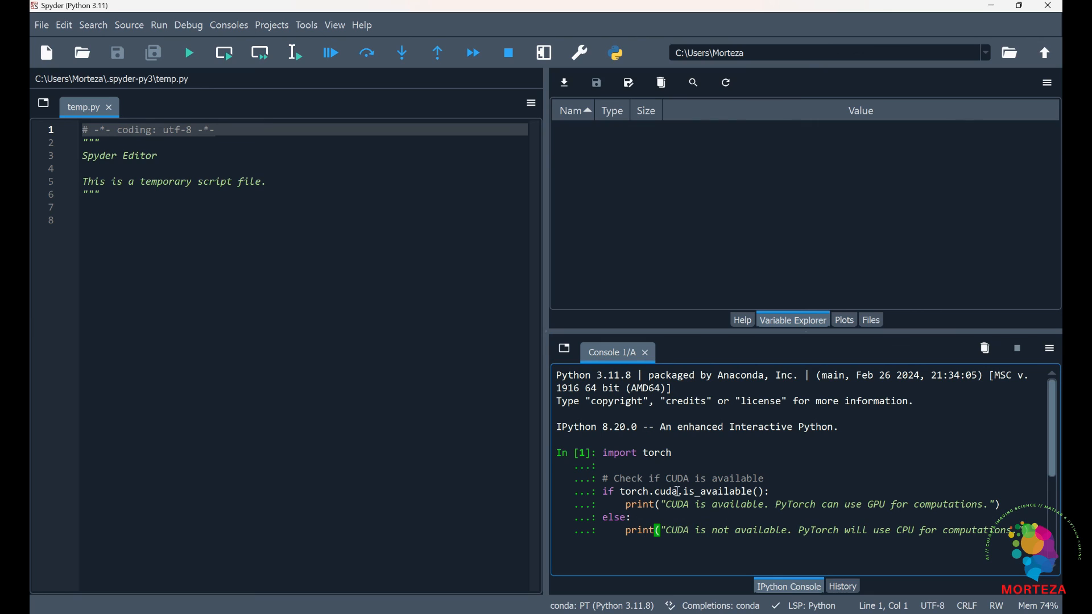
{"action": "mouse_move", "coordinate": [701, 523]}
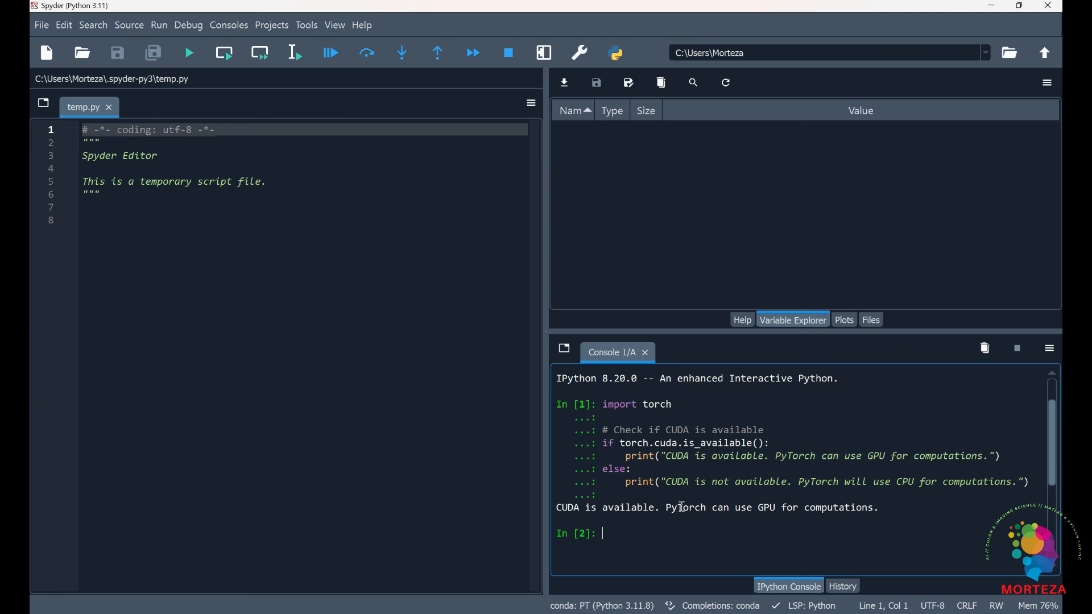
{"action": "mouse_move", "coordinate": [672, 498]}
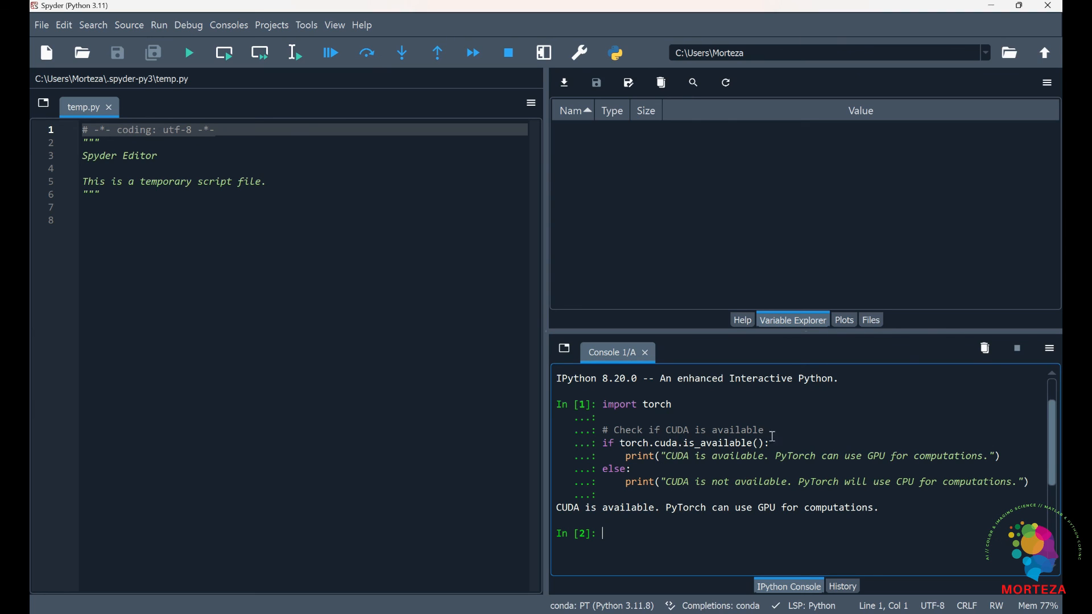
{"action": "mouse_move", "coordinate": [755, 433]}
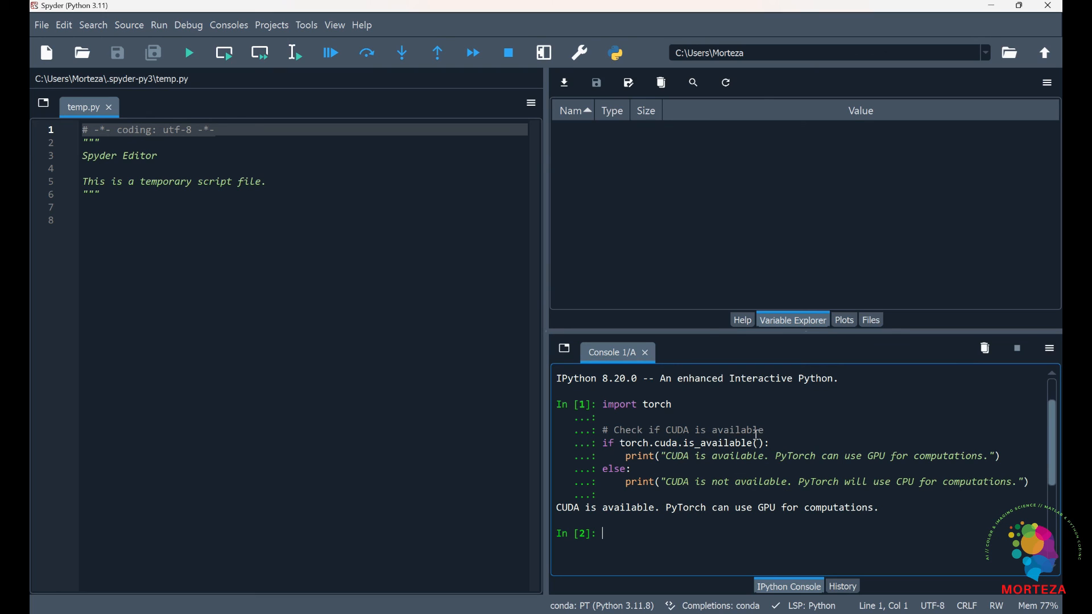